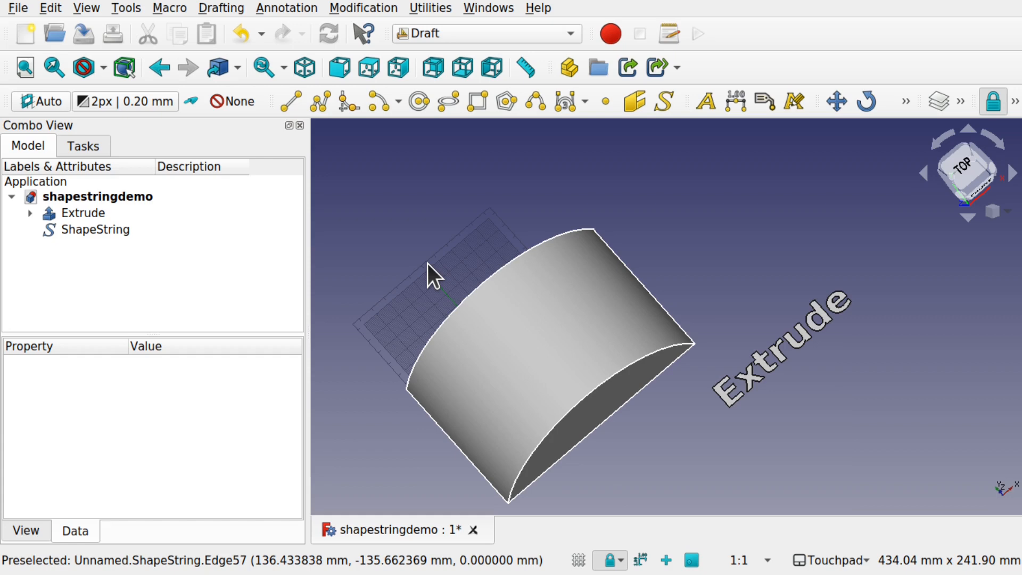
pyautogui.moveTo(752, 247)
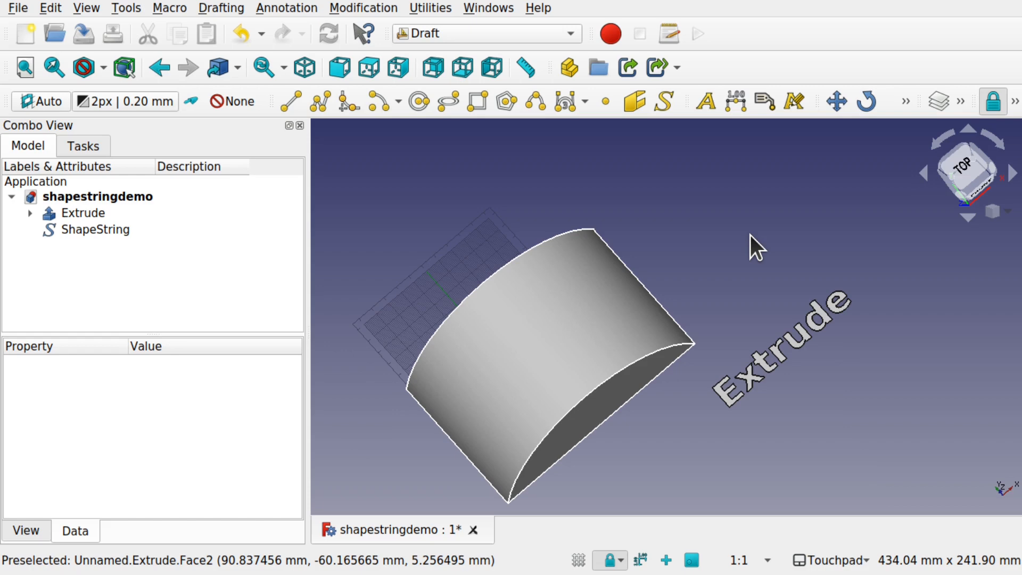
pyautogui.moveTo(730, 300)
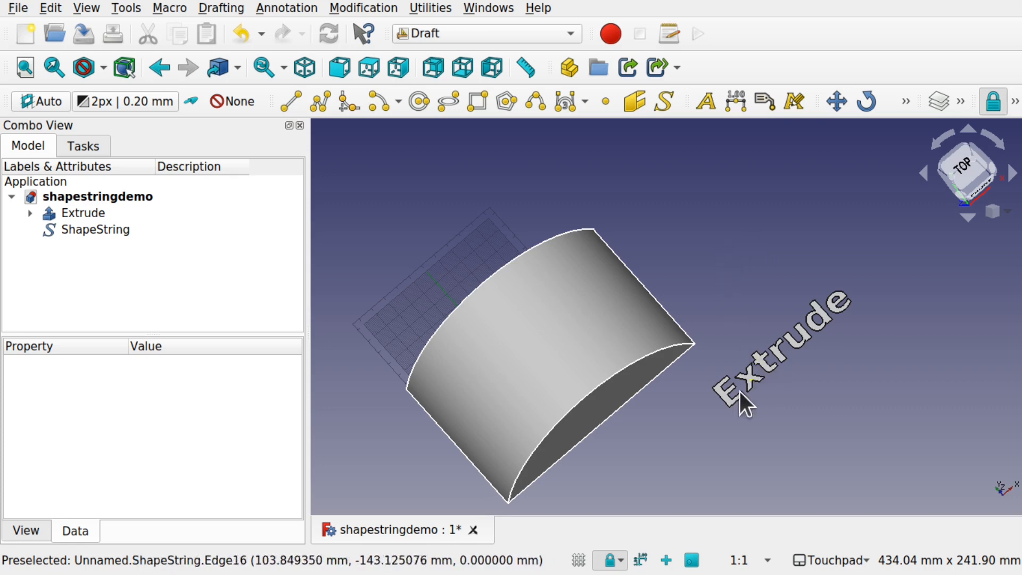
pyautogui.moveTo(701, 342)
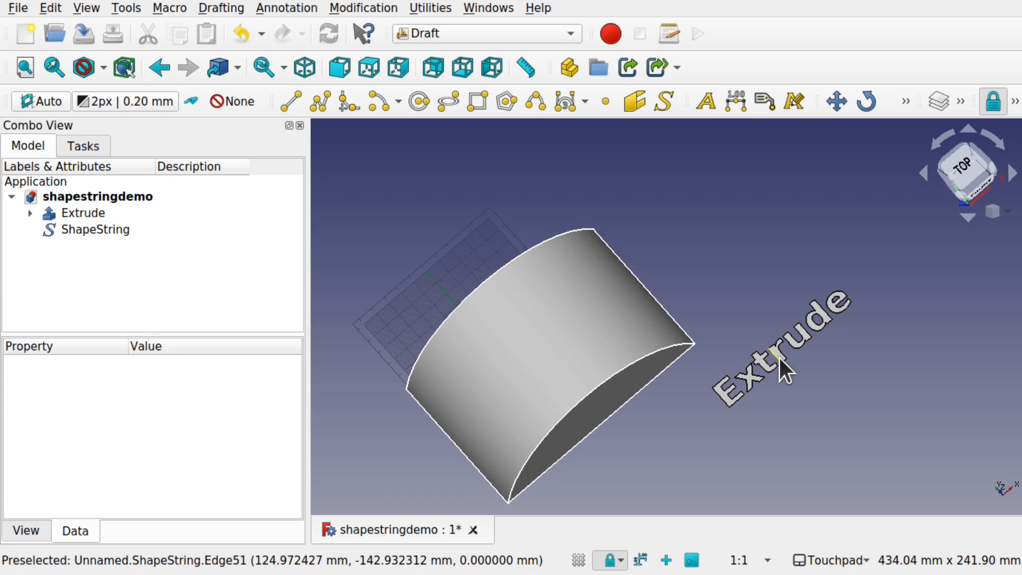
# Switch to Curves and map a Sketch on Surface onto Extrude's curved face, revealing Mapped_Sketch.
pyautogui.click(485, 33)
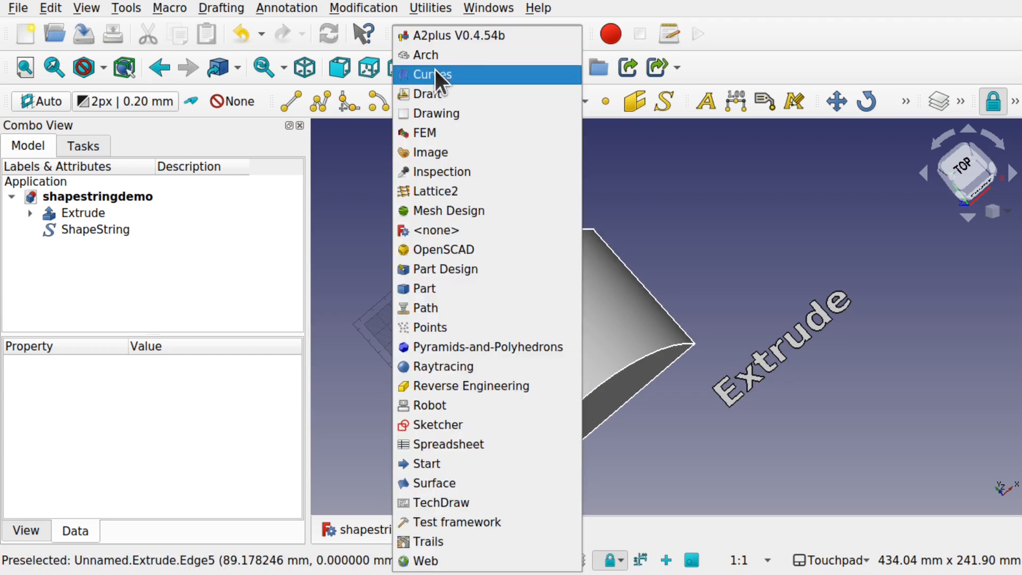
pyautogui.click(432, 74)
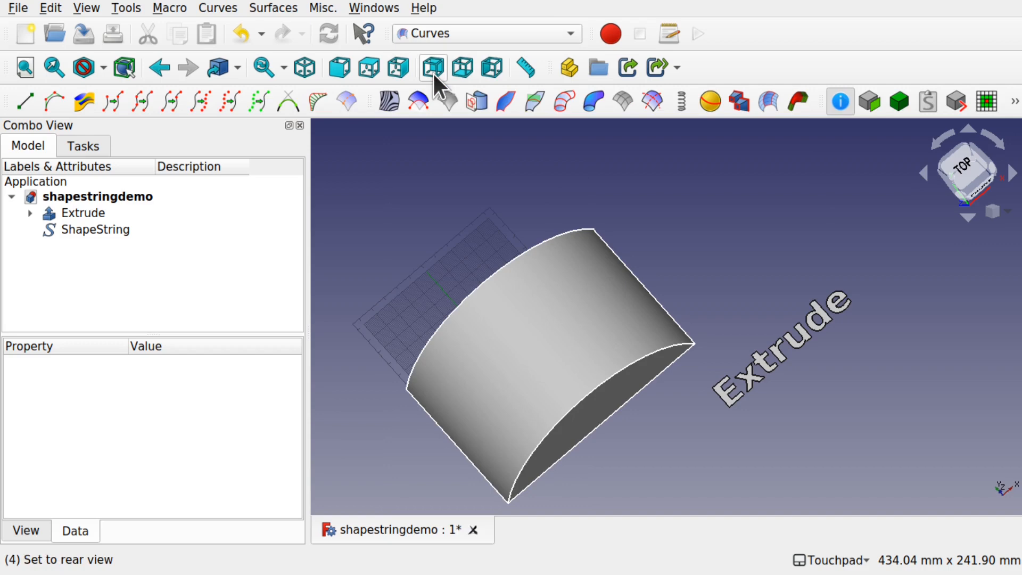
pyautogui.click(126, 8)
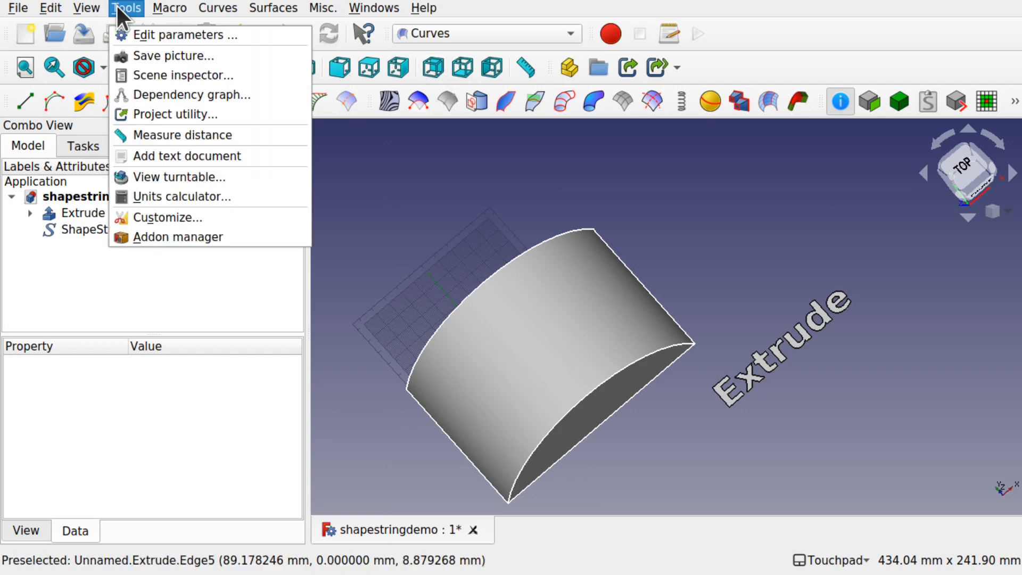
pyautogui.moveTo(450, 208)
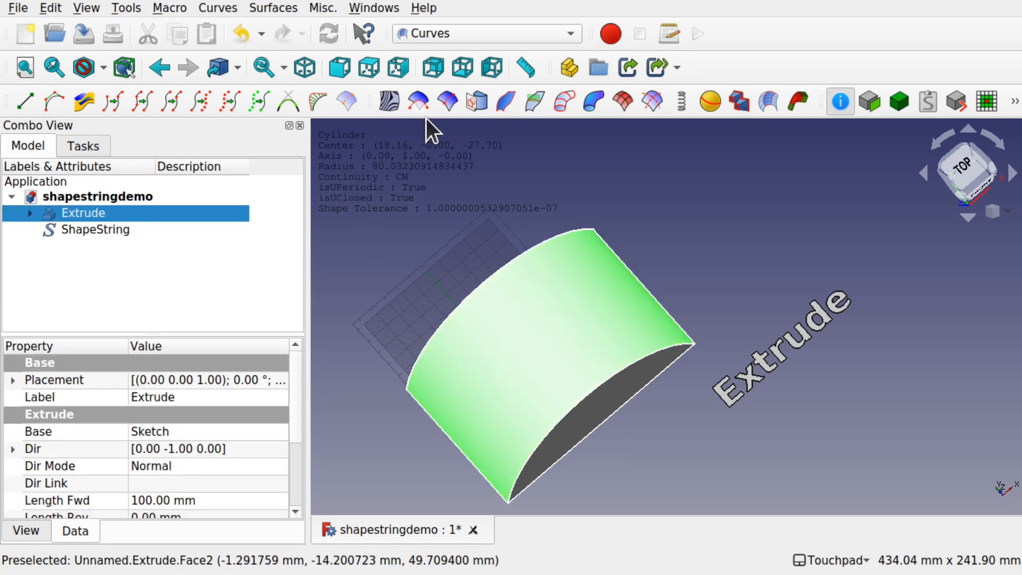
pyautogui.click(273, 8)
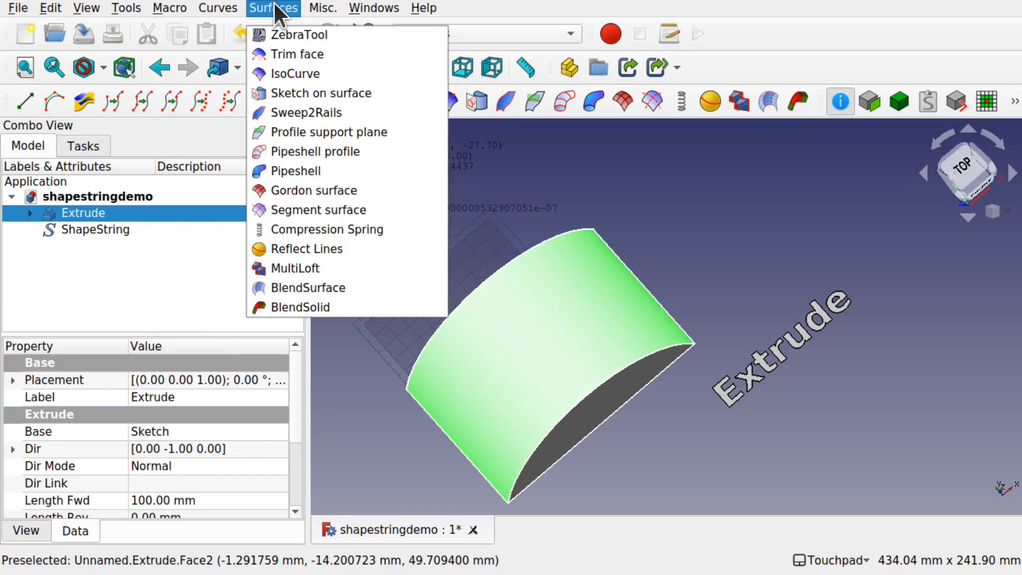
pyautogui.click(328, 132)
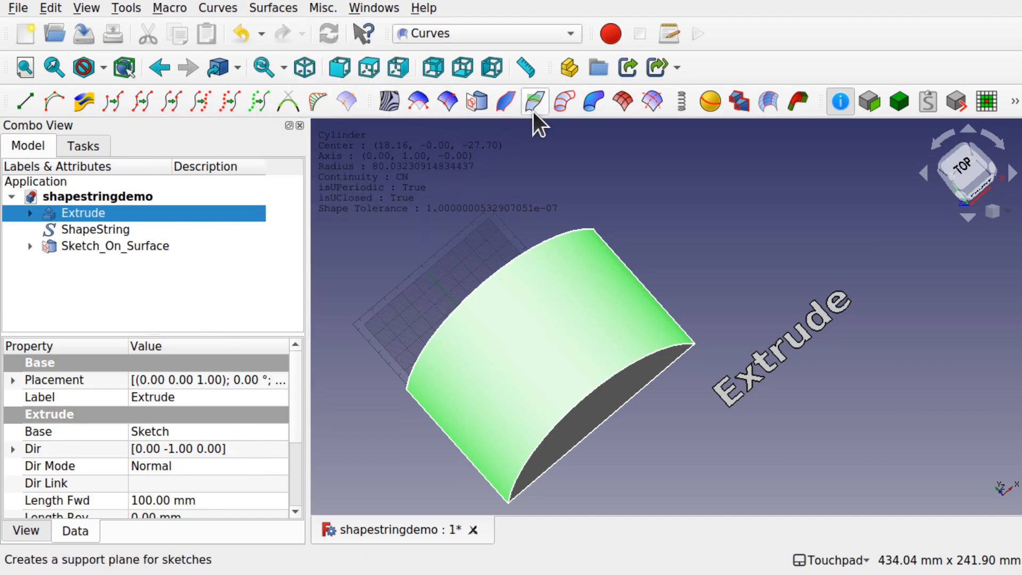
pyautogui.moveTo(476, 101)
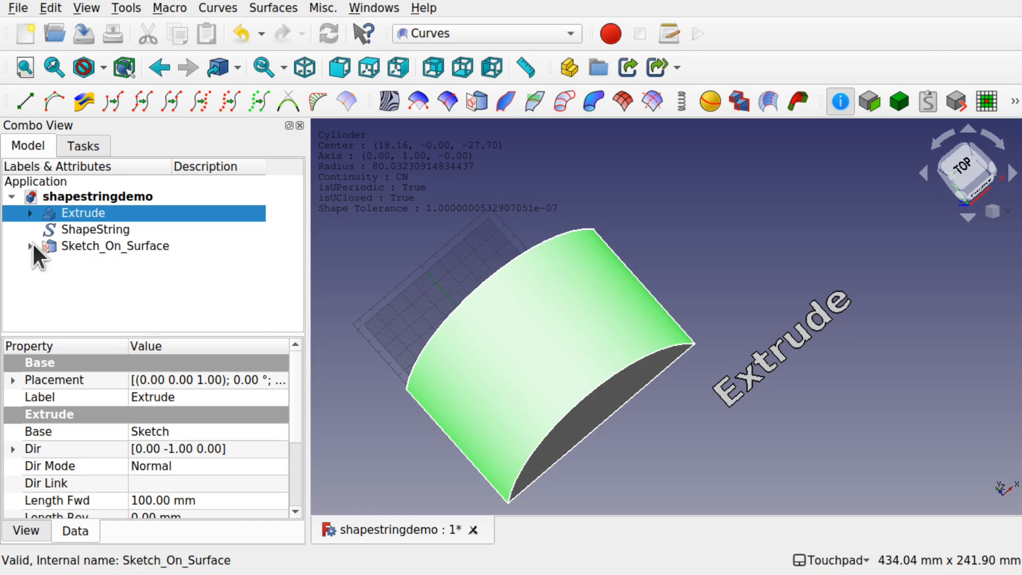
pyautogui.click(30, 246)
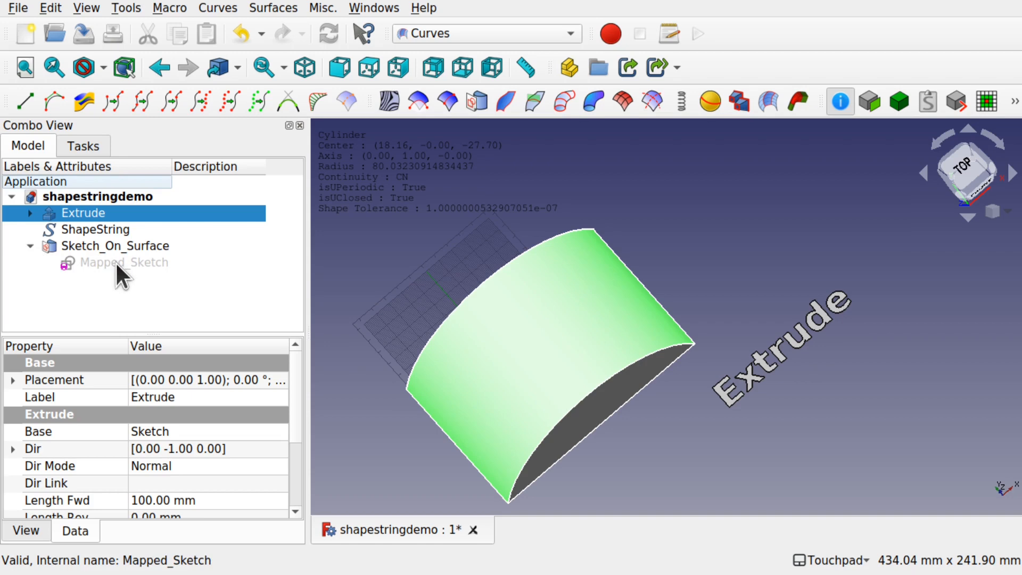
# Edit Mapped_Sketch and draw a rectangle just inside the flattened surface outline.
pyautogui.doubleClick(122, 262)
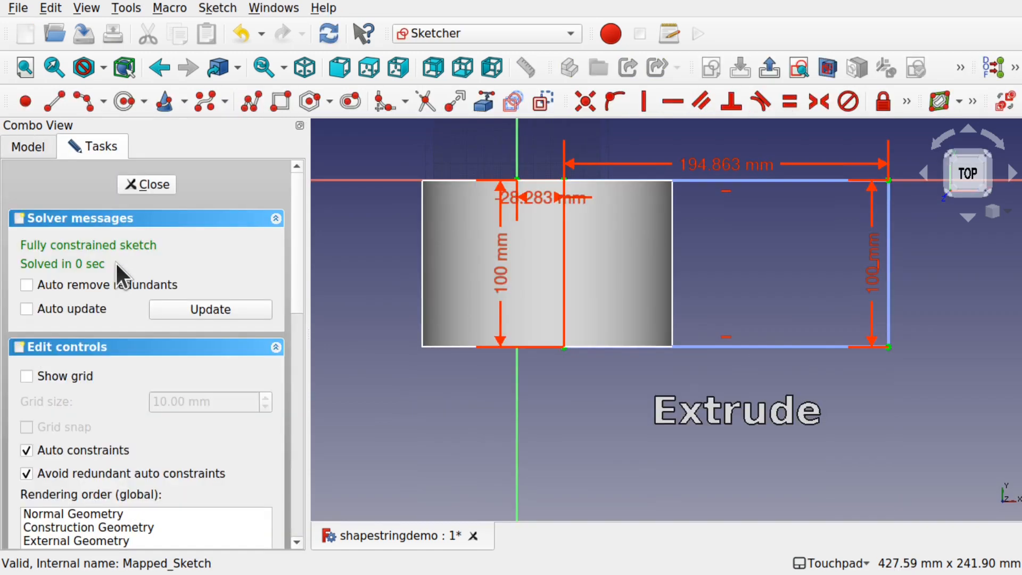
pyautogui.moveTo(816, 226)
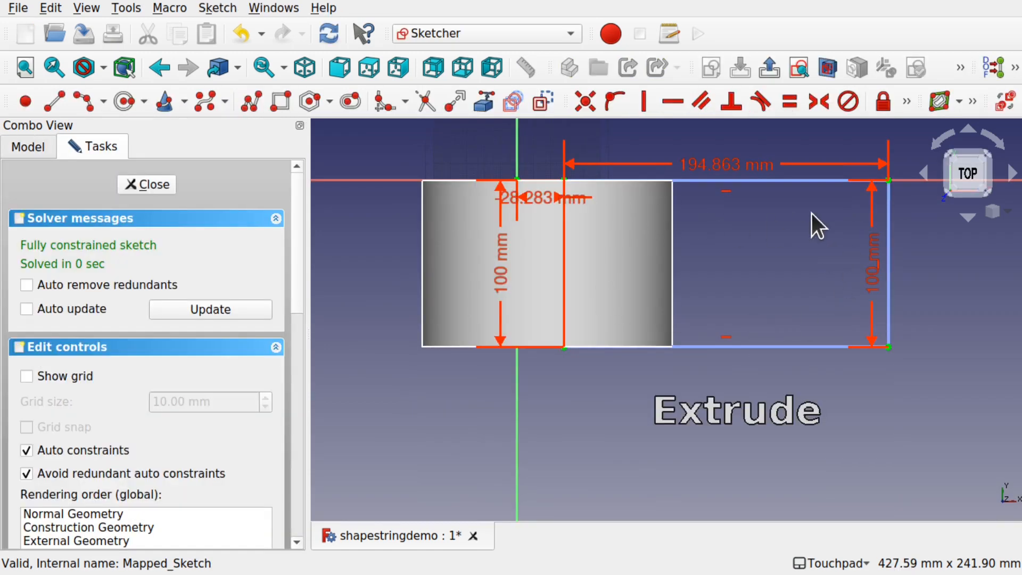
pyautogui.moveTo(743, 195)
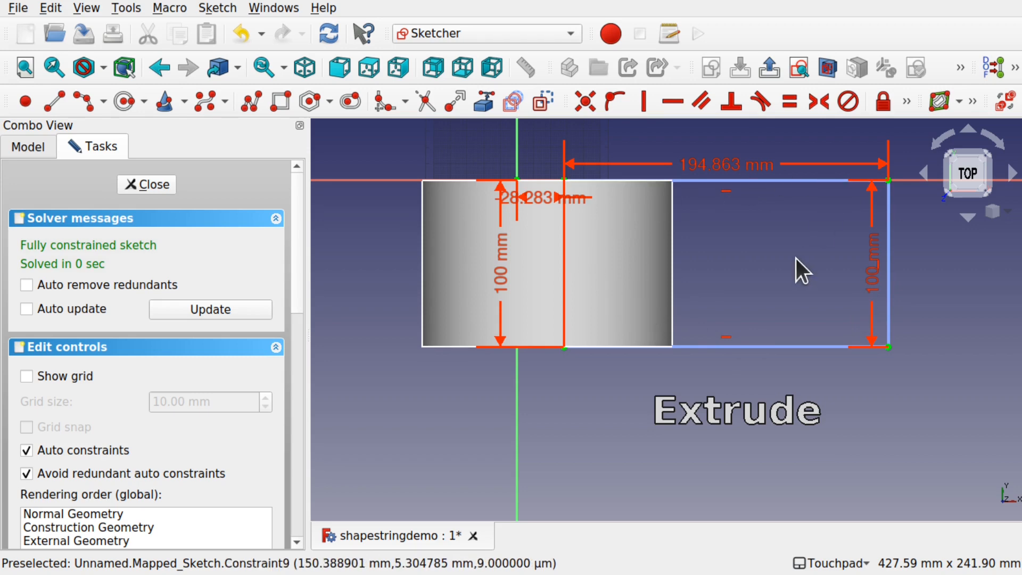
pyautogui.moveTo(696, 346)
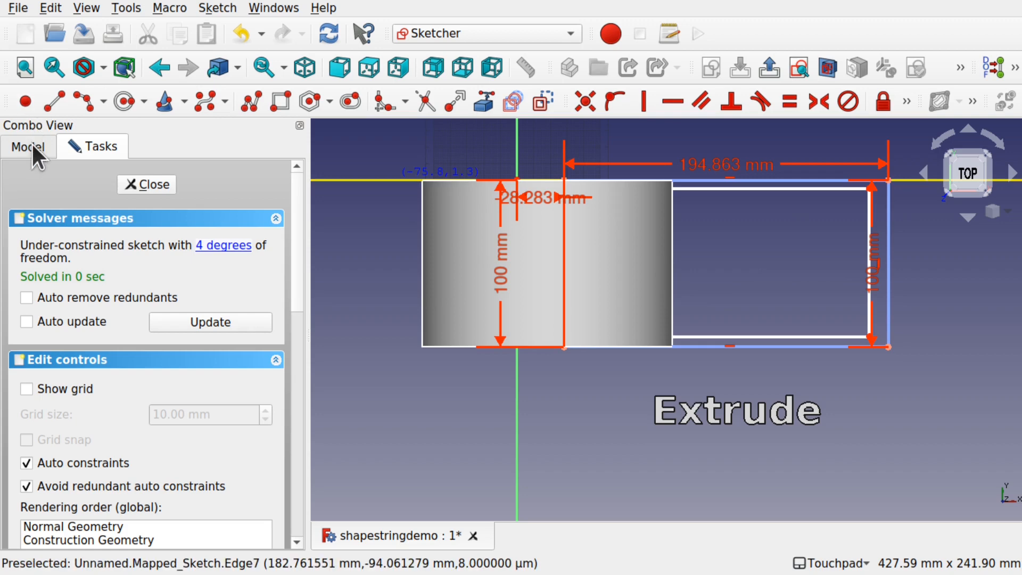
pyautogui.click(27, 145)
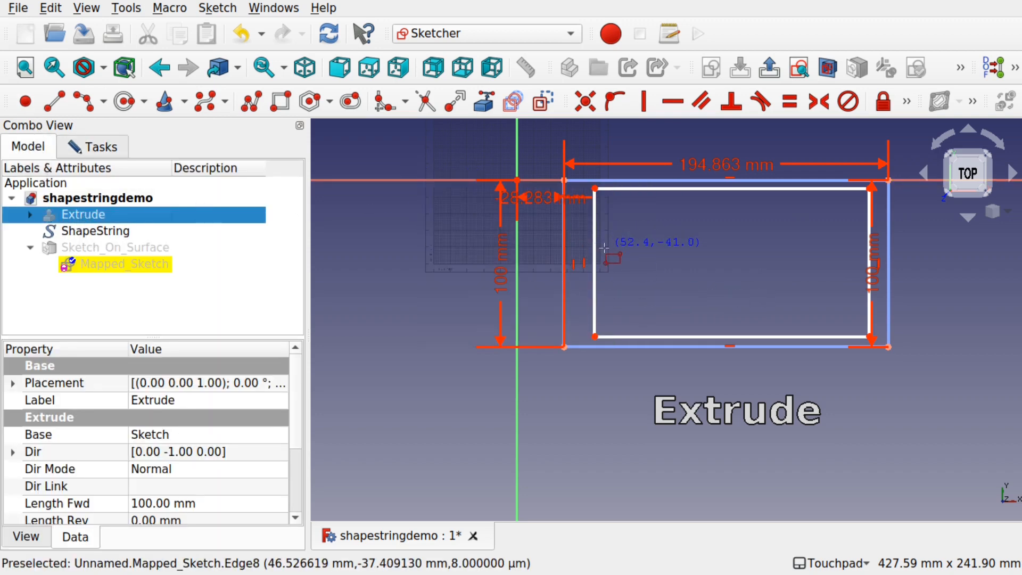
pyautogui.moveTo(615, 281)
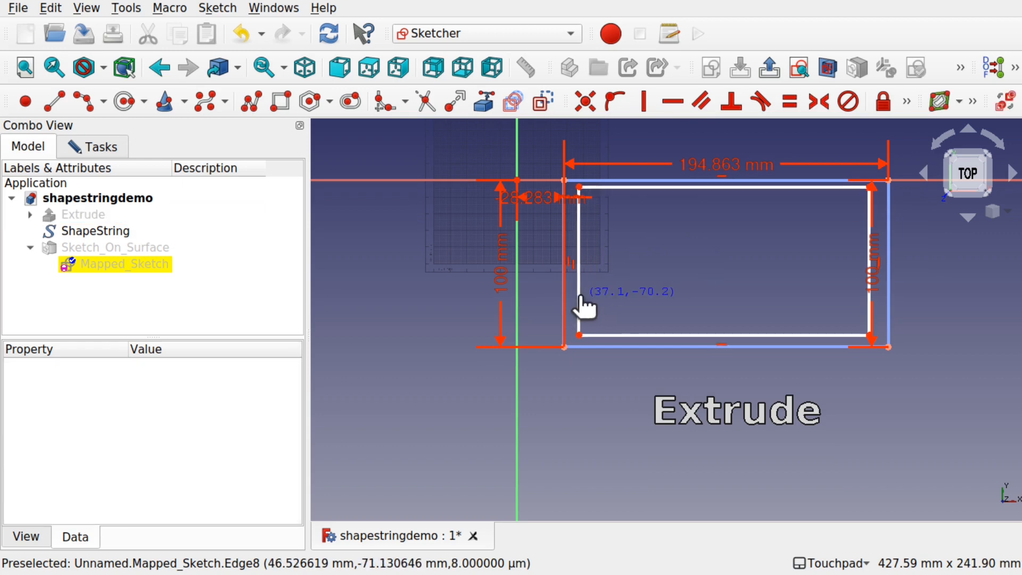
pyautogui.moveTo(879, 313)
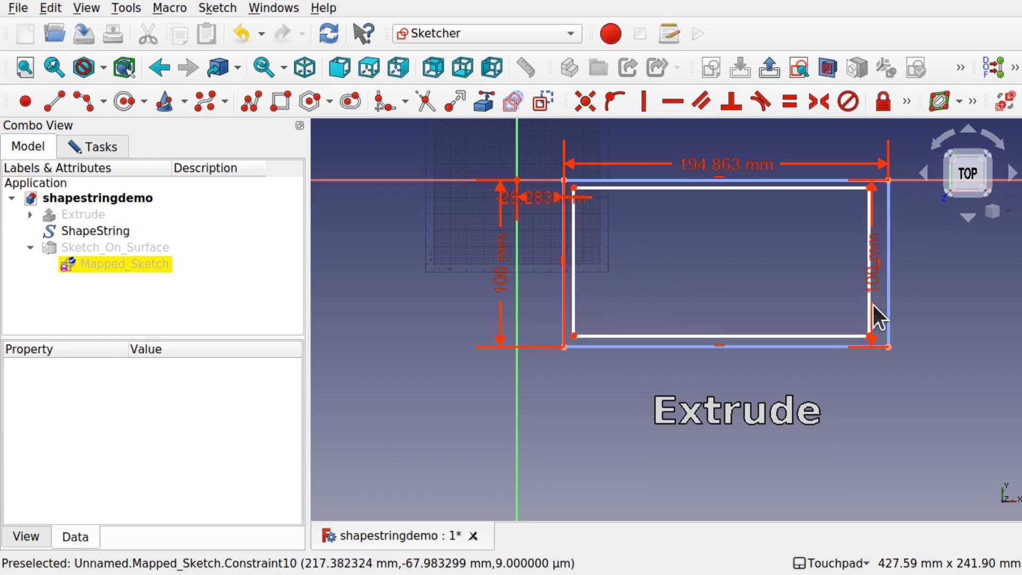
pyautogui.moveTo(708, 448)
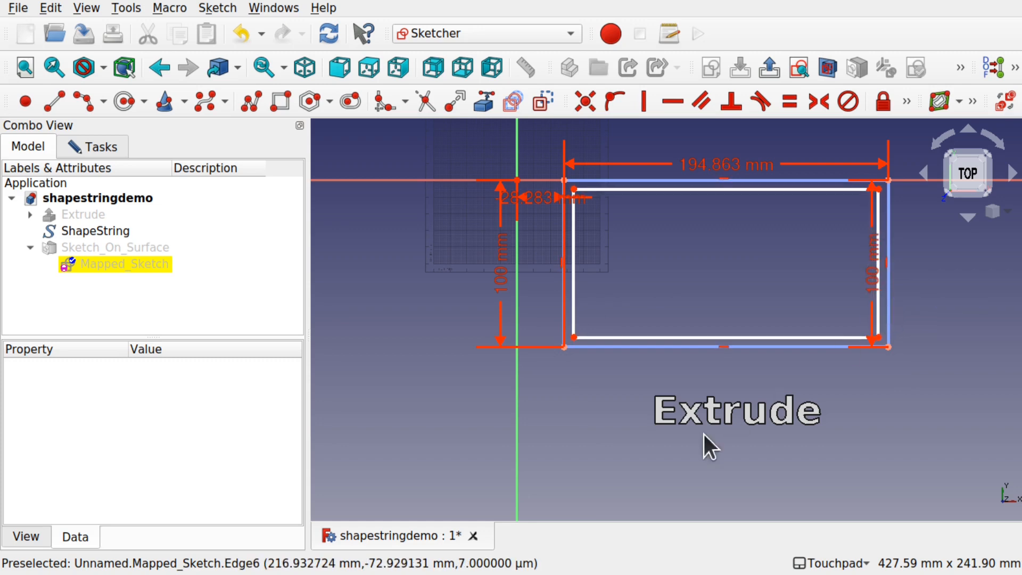
pyautogui.moveTo(963, 404)
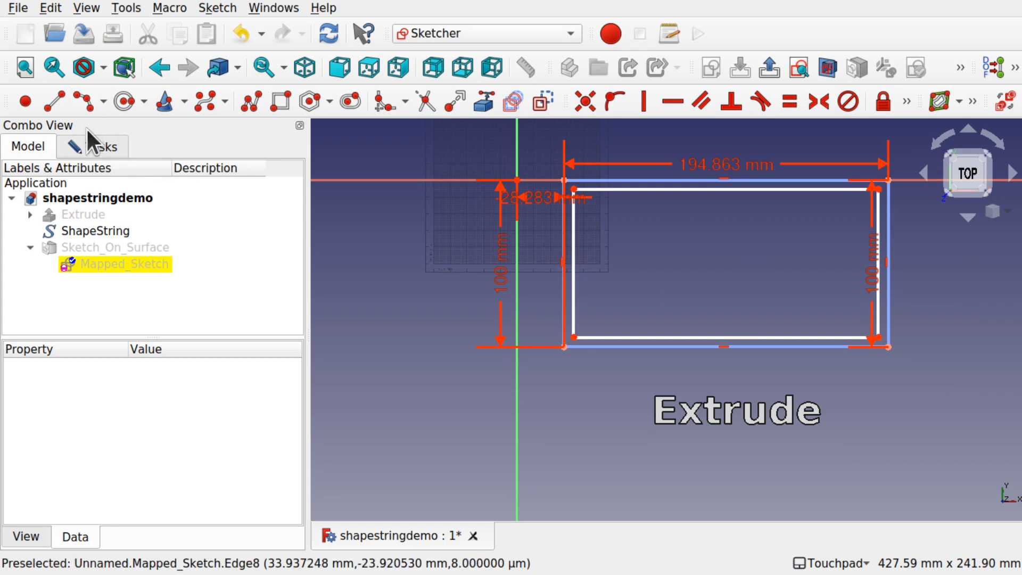
# Leave sketch editing and hide the Extrude solid so only the curved outline shows.
pyautogui.click(485, 33)
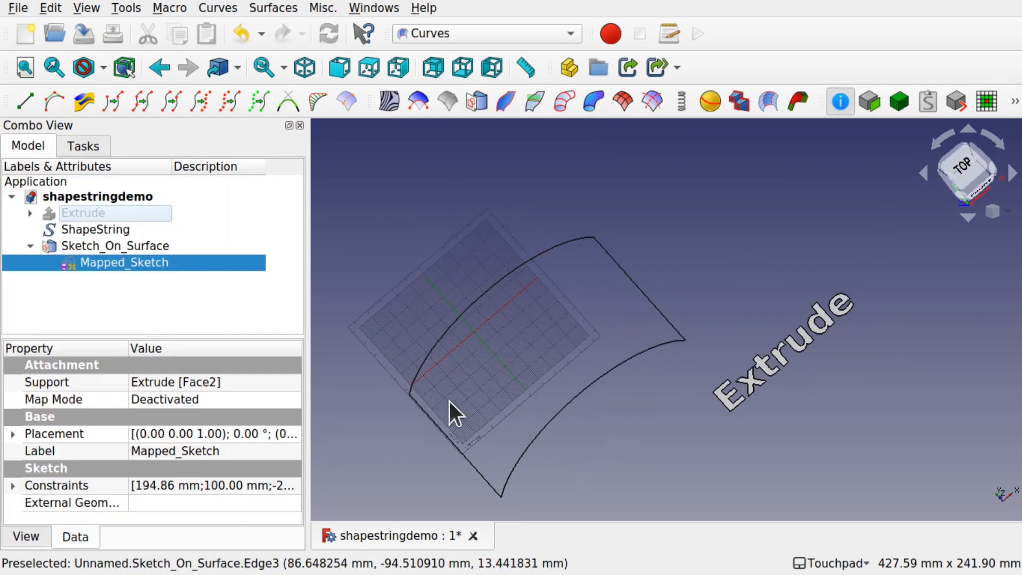
pyautogui.click(82, 213)
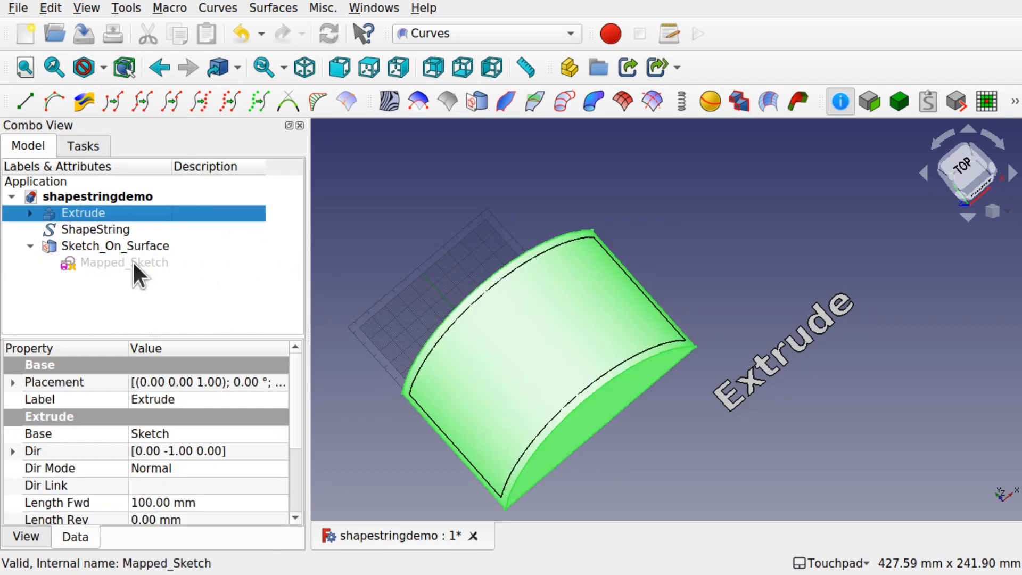
pyautogui.click(124, 262)
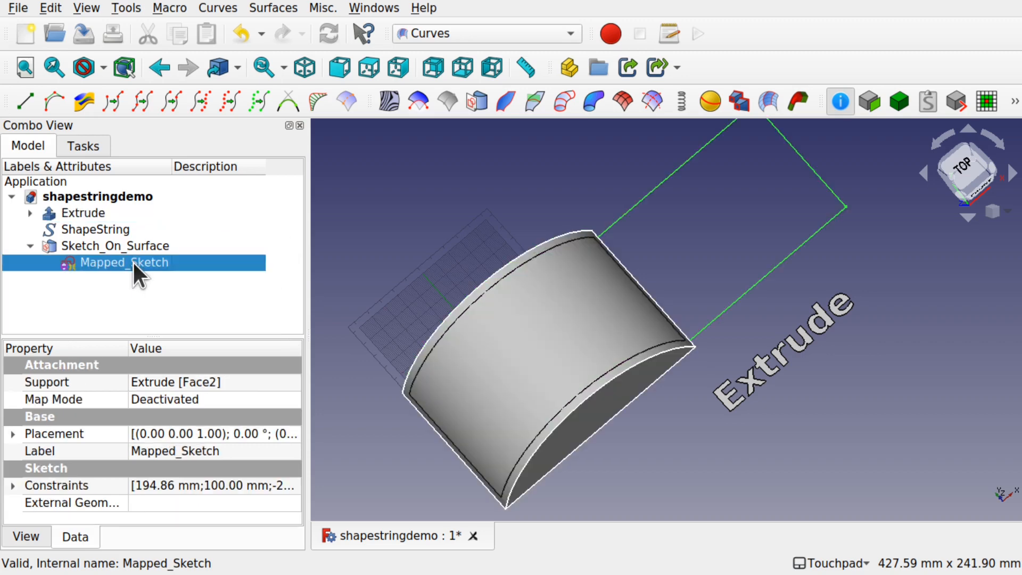
pyautogui.moveTo(700, 171)
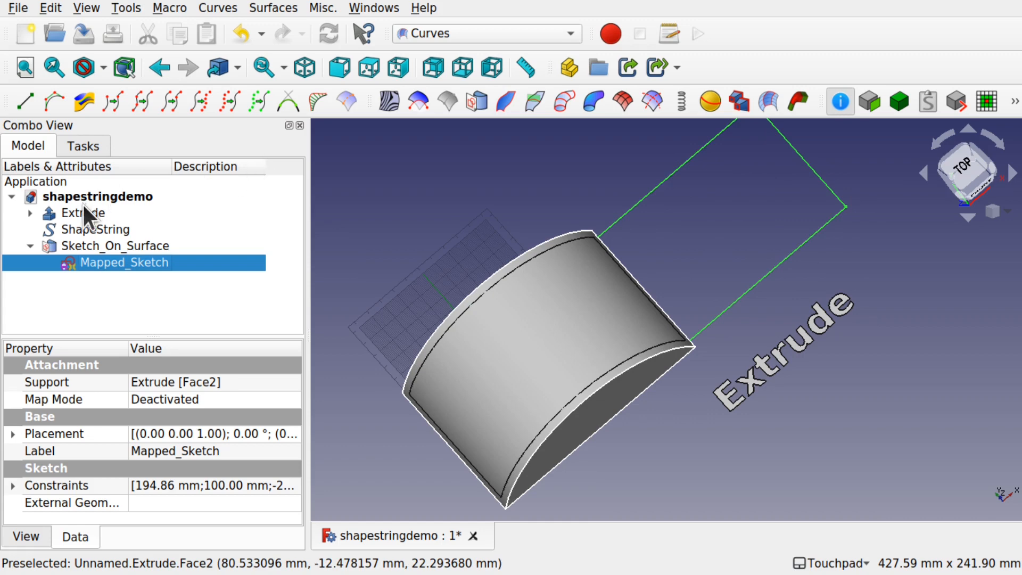
pyautogui.click(89, 212)
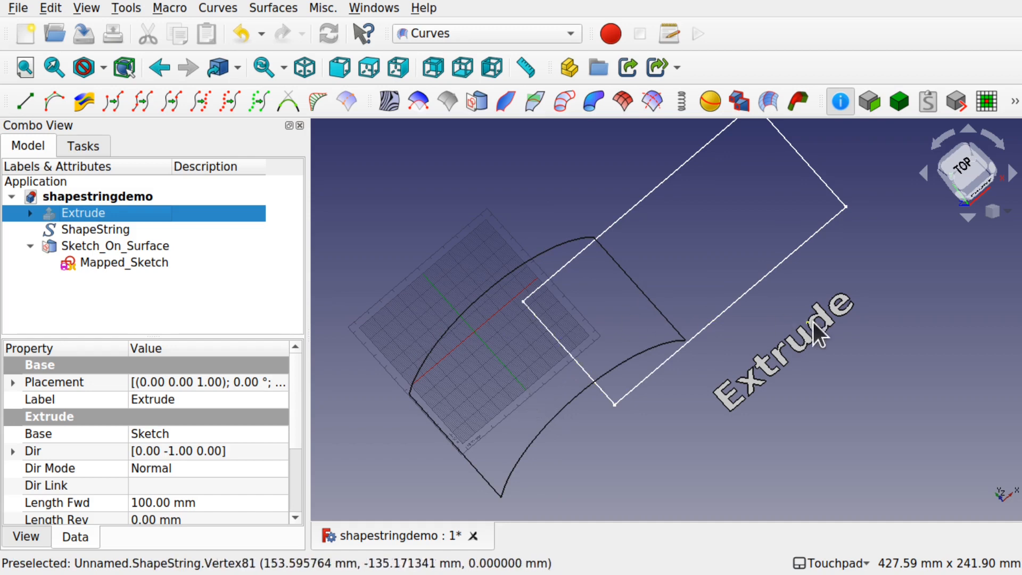
# In the Draft workbench, create a ShapeString using the DejaVuSans-Bold.ttf font file.
pyautogui.click(485, 33)
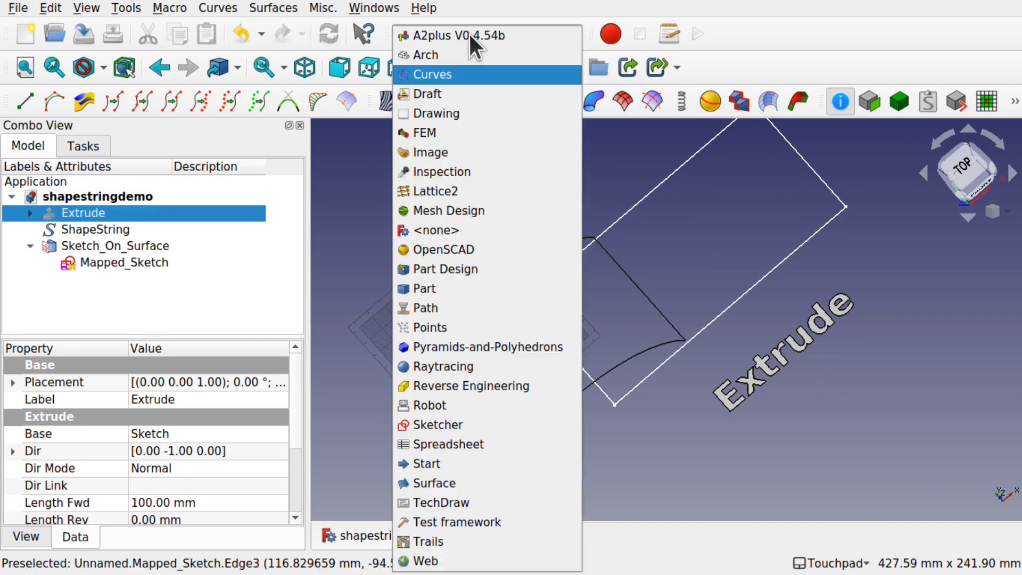
pyautogui.click(426, 93)
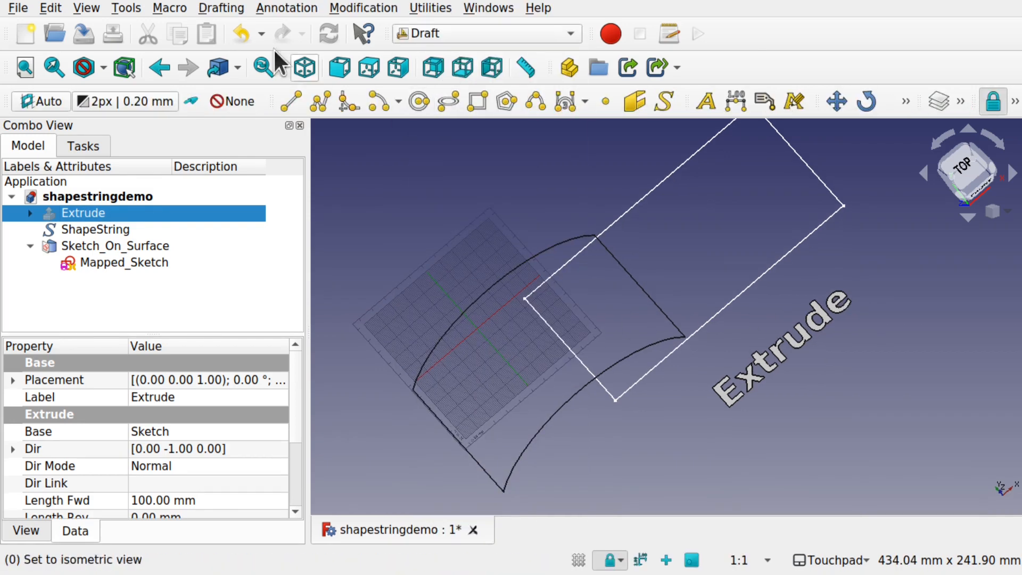
pyautogui.click(220, 8)
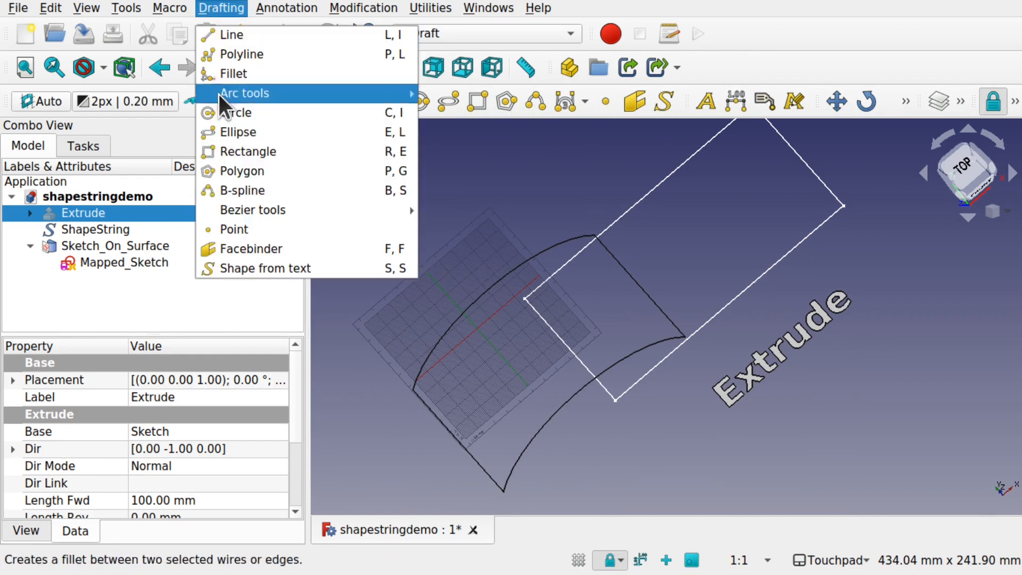
pyautogui.click(265, 268)
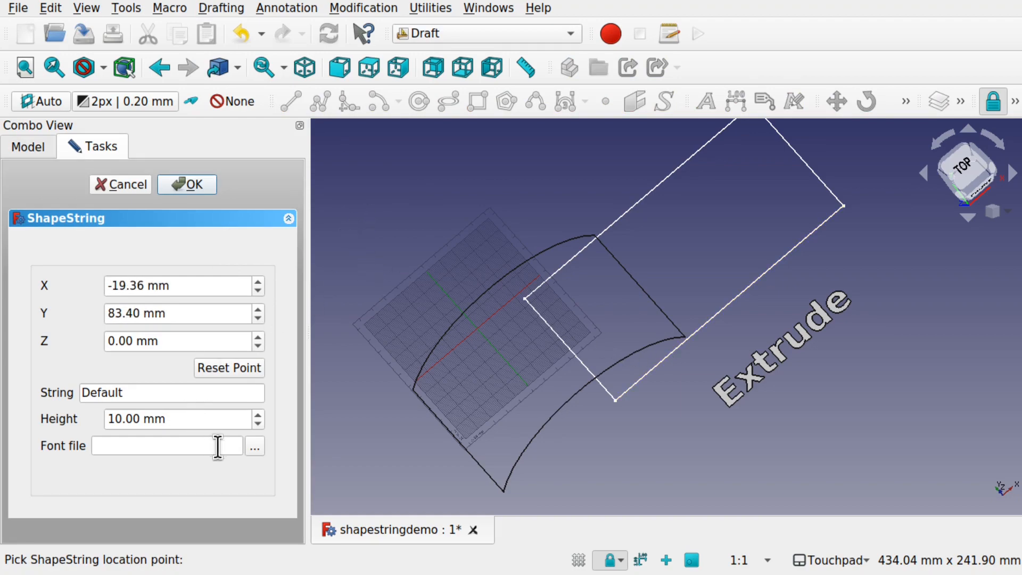
pyautogui.click(254, 446)
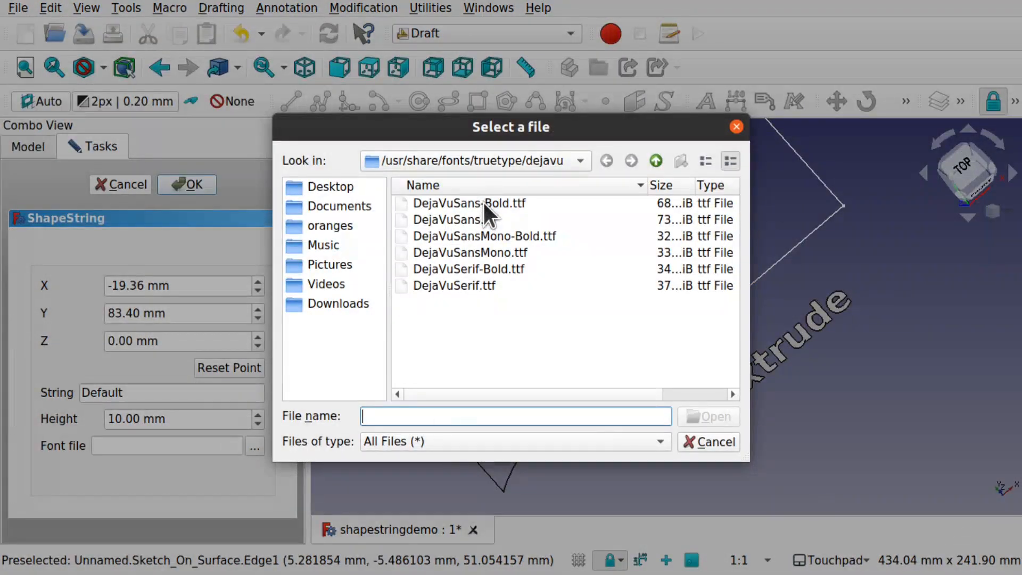
pyautogui.moveTo(445, 186)
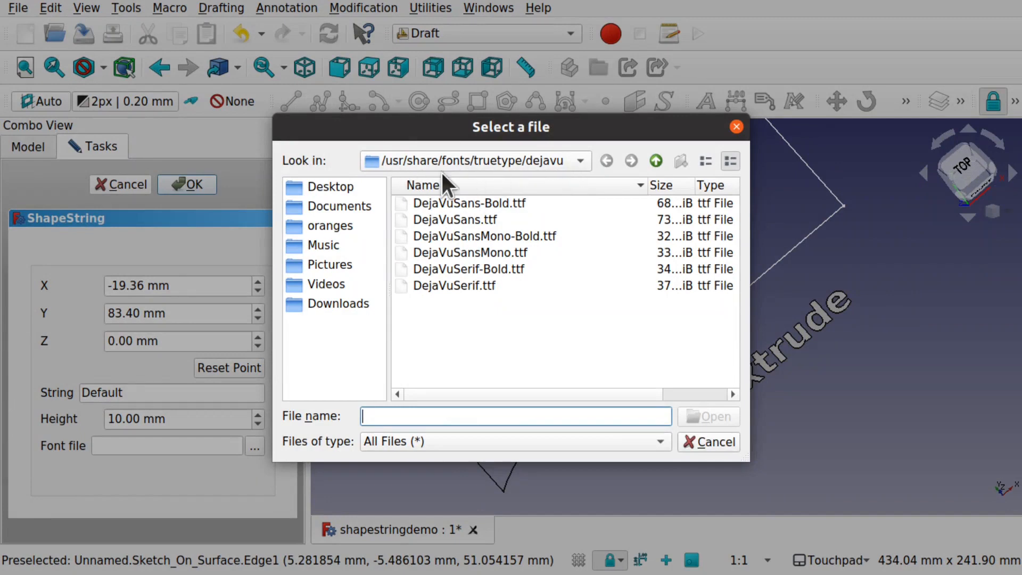
pyautogui.moveTo(488, 212)
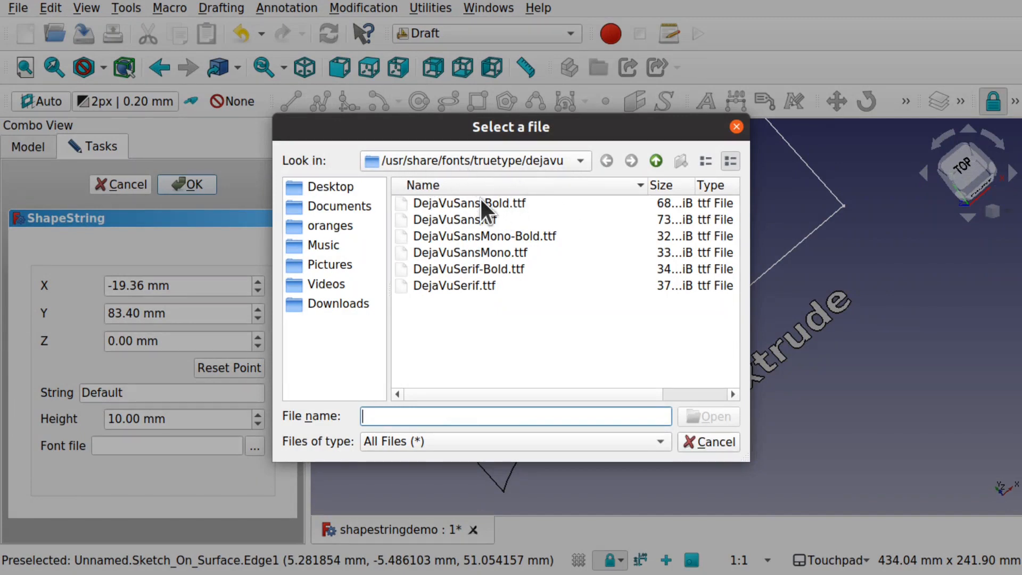
pyautogui.doubleClick(469, 203)
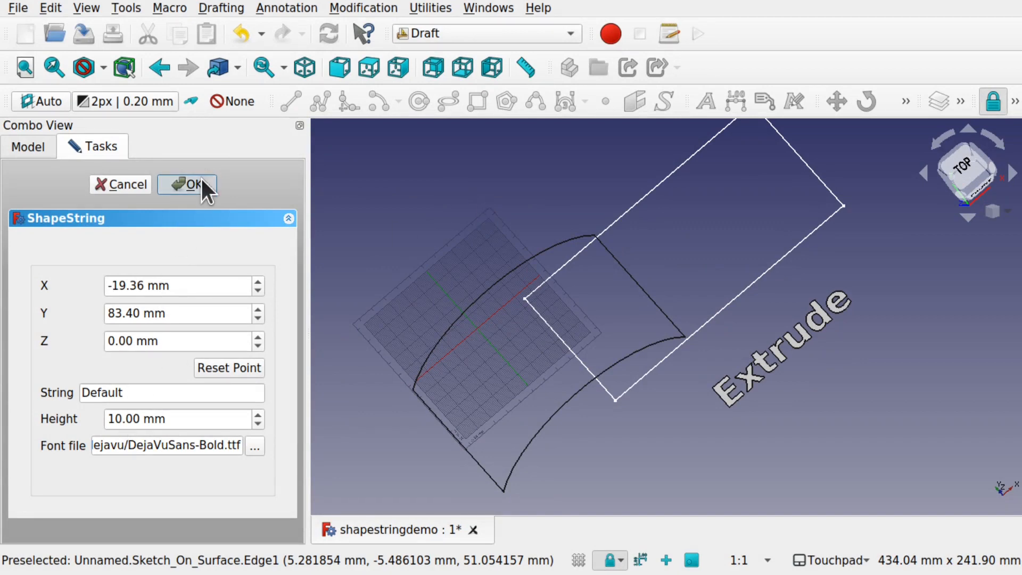
pyautogui.click(191, 183)
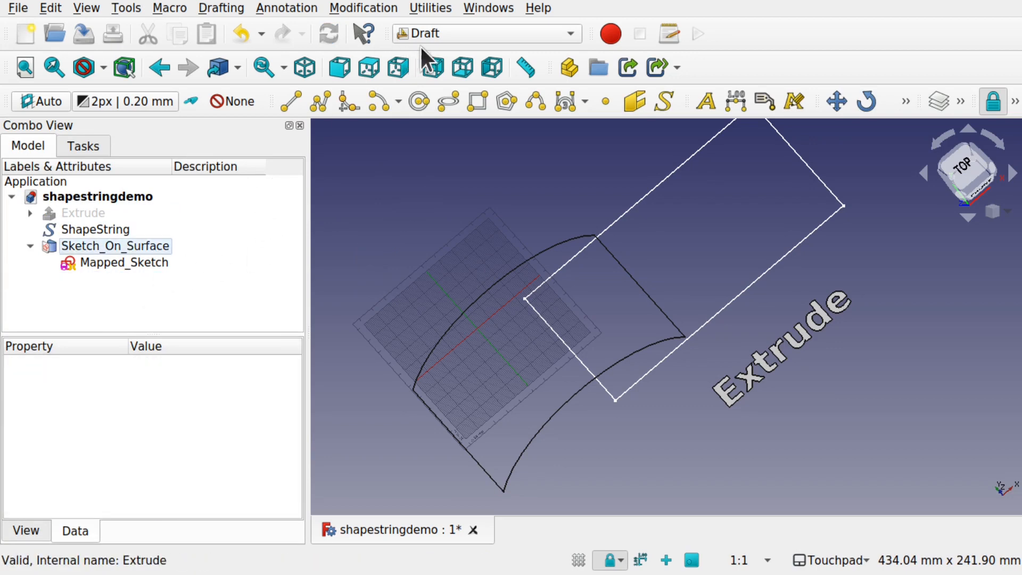
# Return to Curves and select Mapped_Sketch, Extrude, then the 18 mm 'Extrude' ShapeString.
pyautogui.click(485, 33)
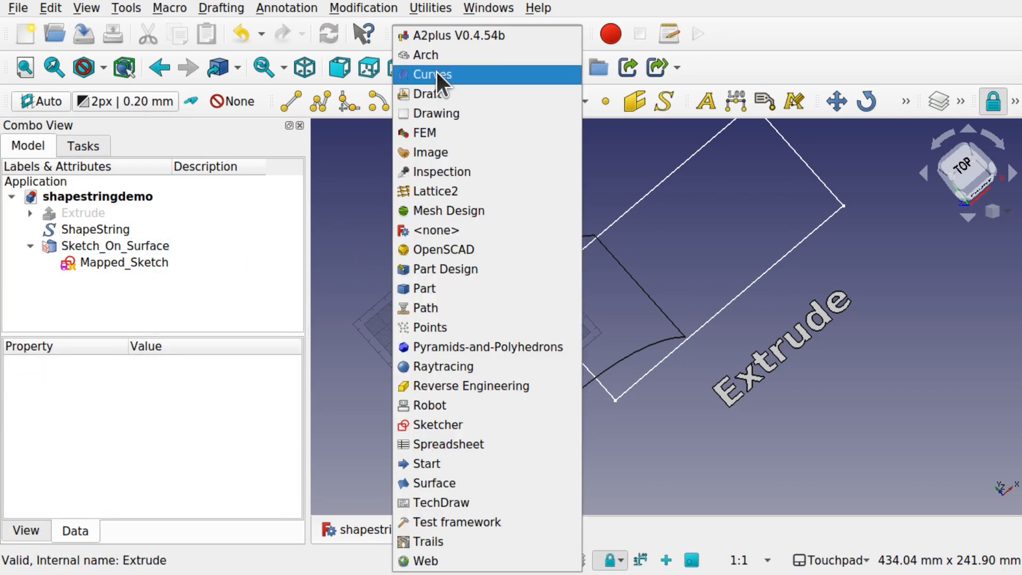
pyautogui.click(431, 75)
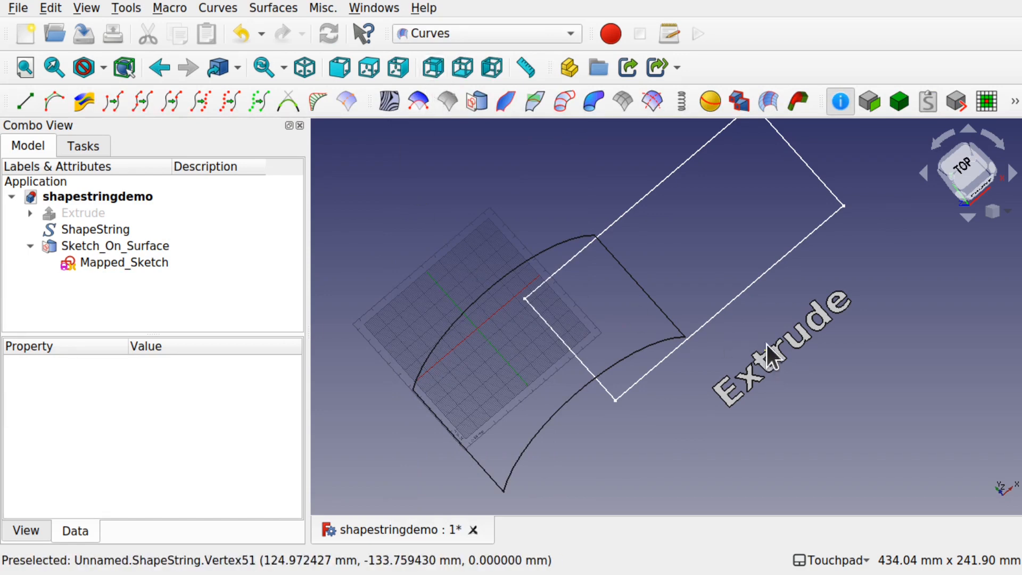
pyautogui.moveTo(108, 290)
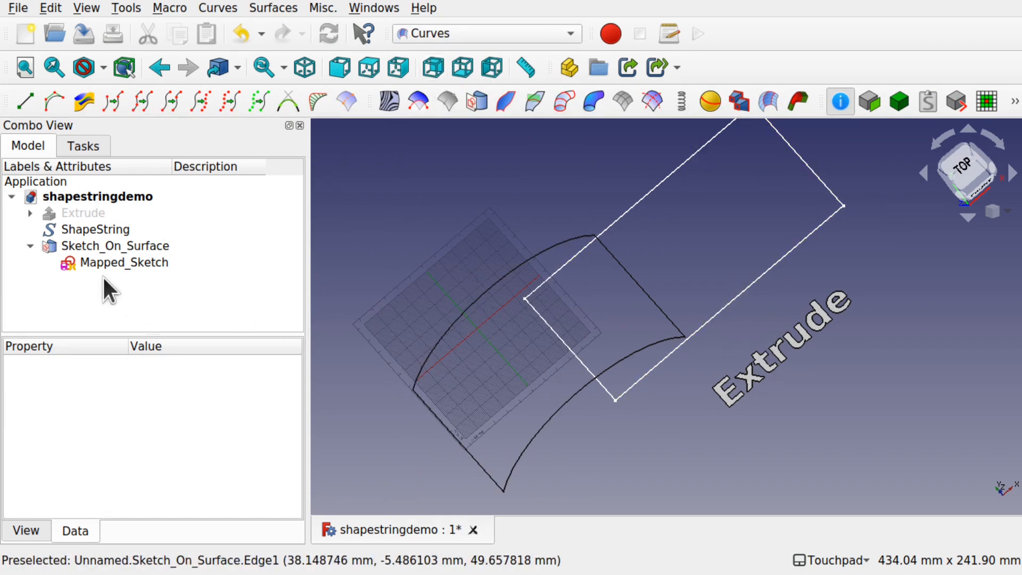
pyautogui.click(124, 262)
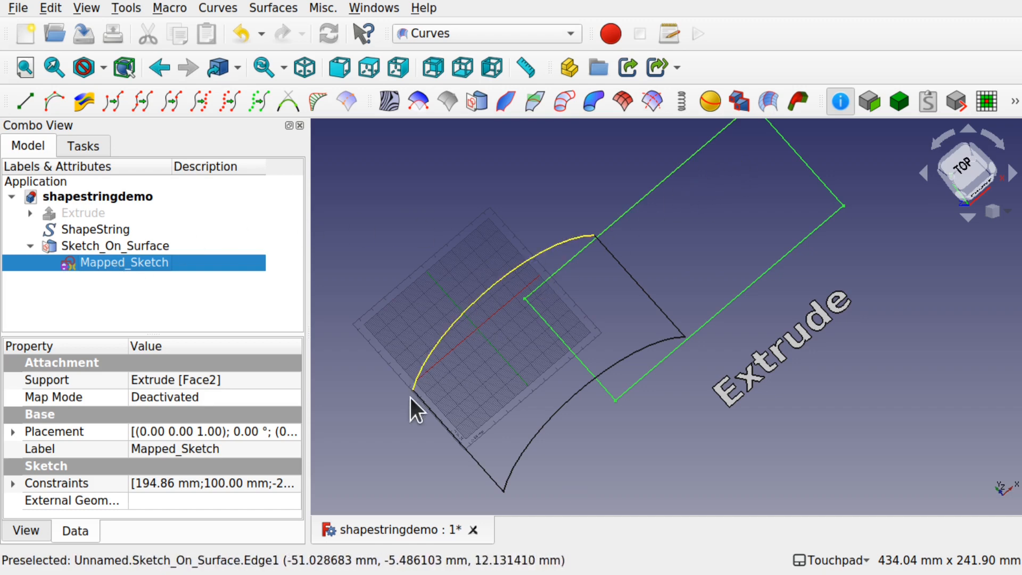
pyautogui.click(83, 213)
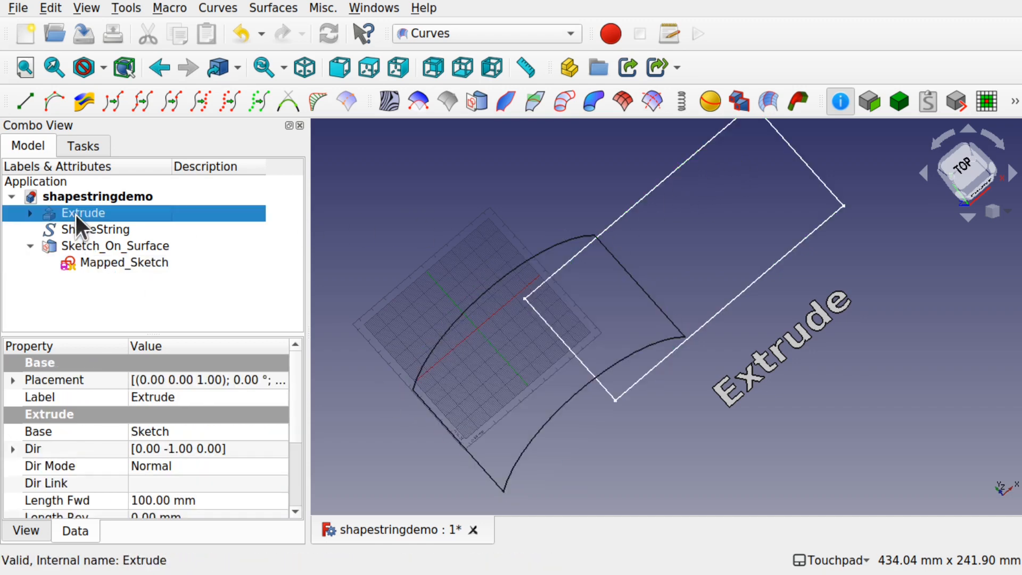
pyautogui.click(96, 229)
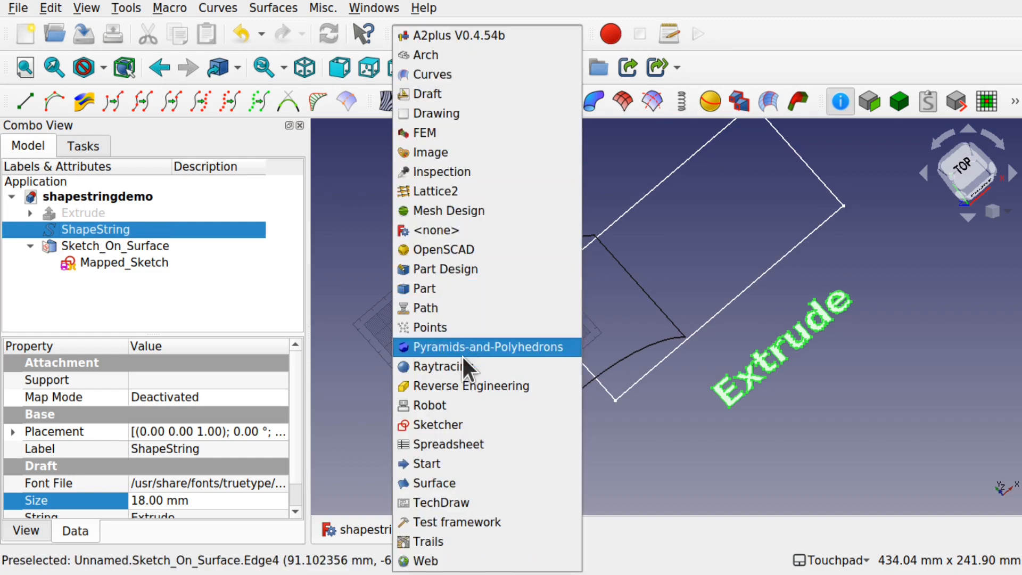
# Switch to Draft and select the ShapeString text to move it into the rectangle.
pyautogui.click(427, 94)
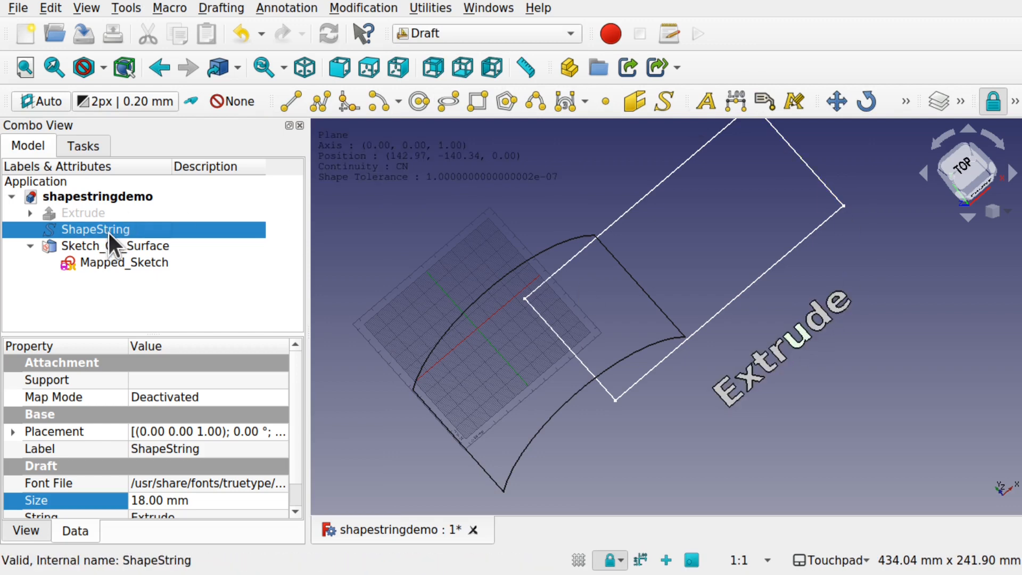
pyautogui.click(835, 101)
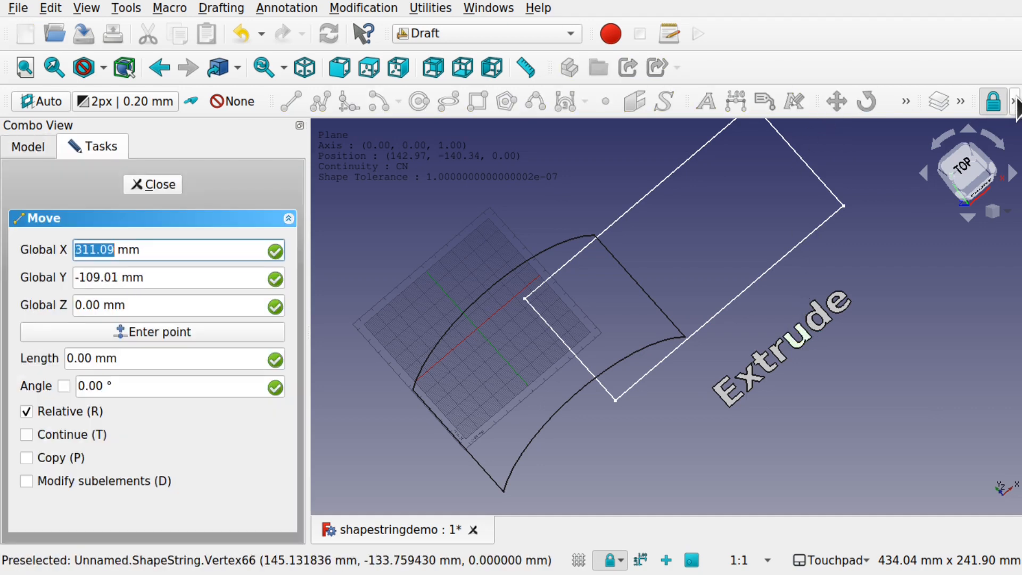
pyautogui.moveTo(767, 333)
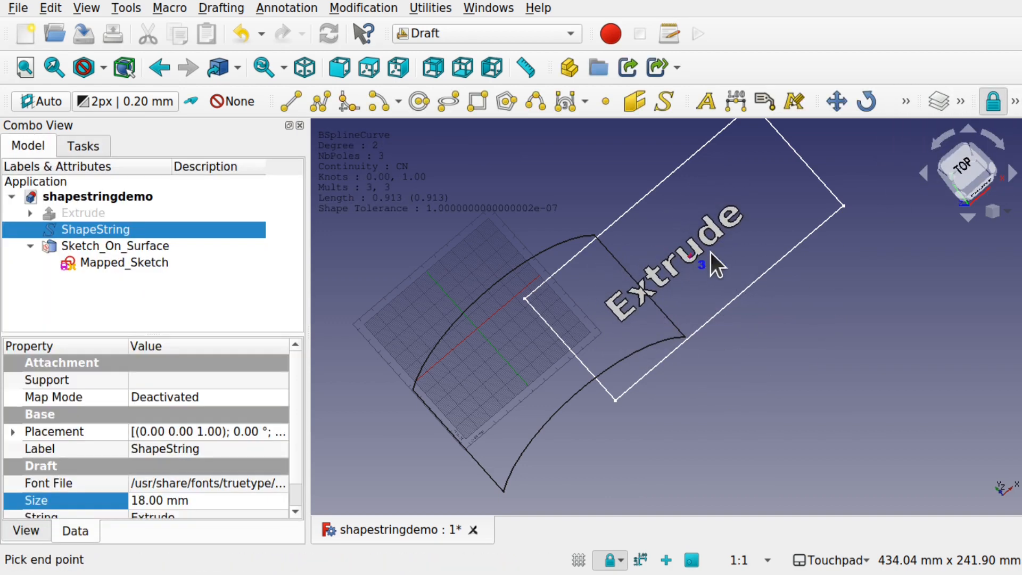
pyautogui.moveTo(688, 254)
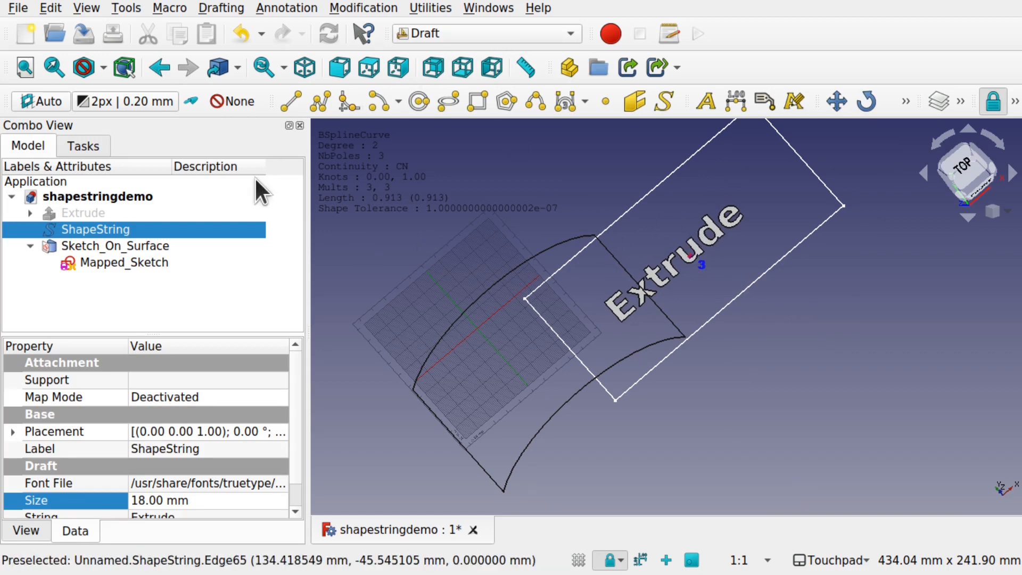
# Add ShapeString to Sketch_On_Surface's Extra Objects so the text projects onto the face.
pyautogui.click(115, 246)
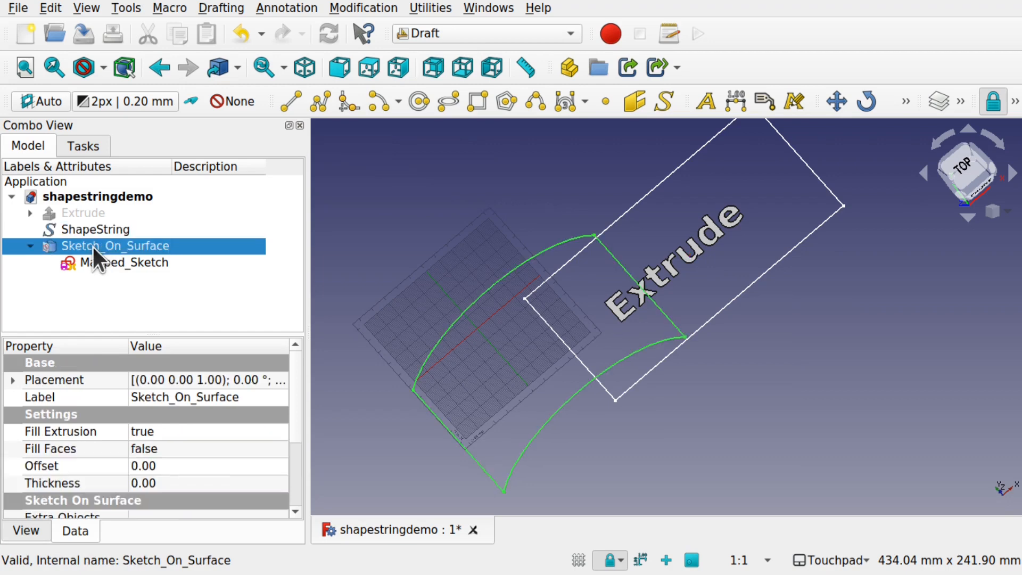
pyautogui.scroll(-3)
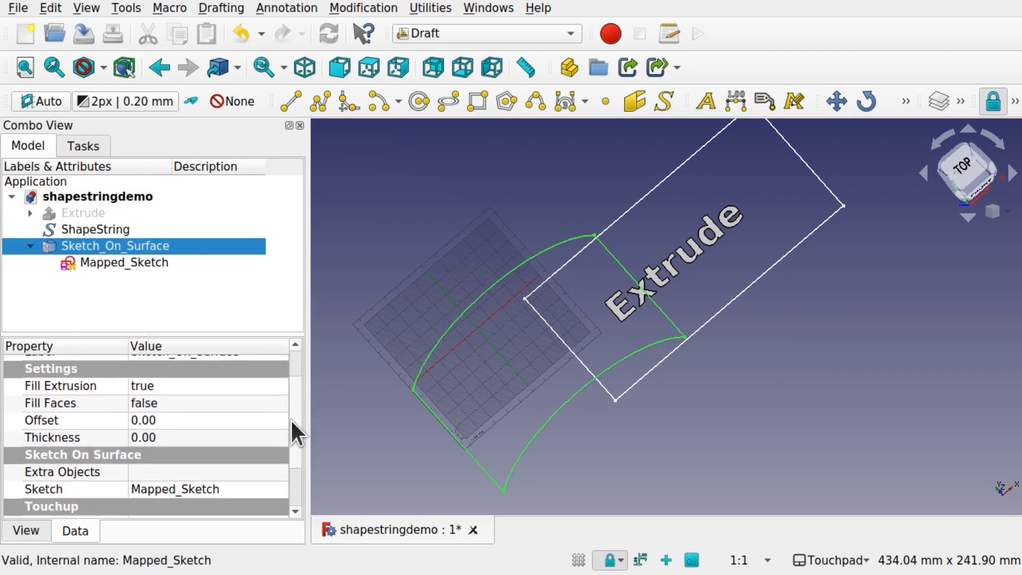
pyautogui.scroll(-3)
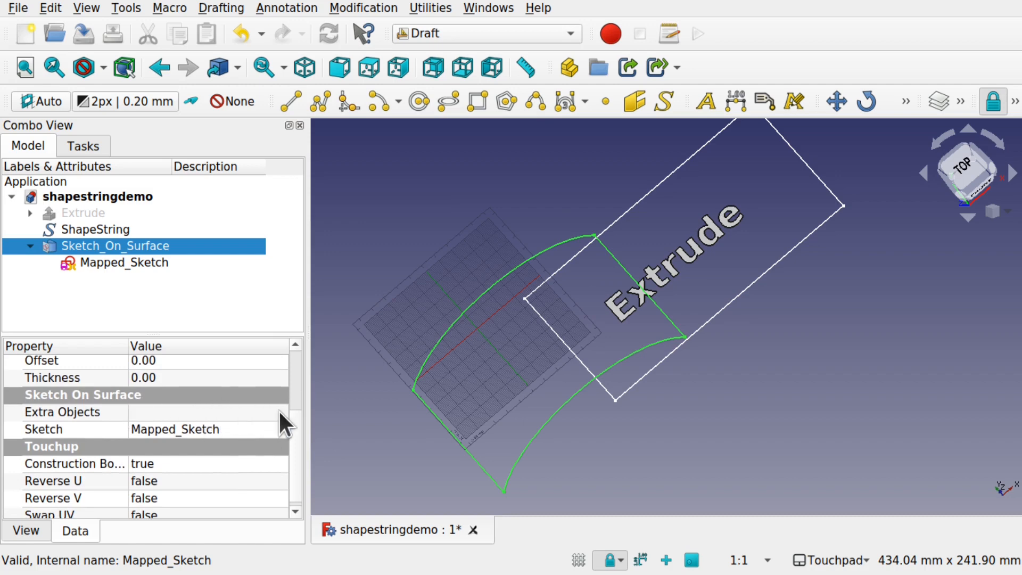
pyautogui.click(63, 412)
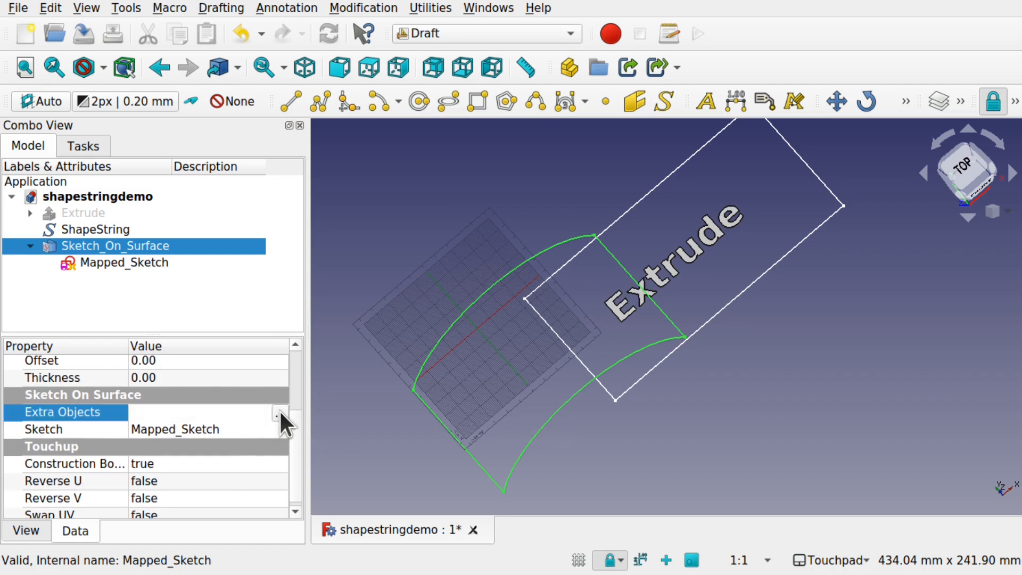
pyautogui.click(278, 416)
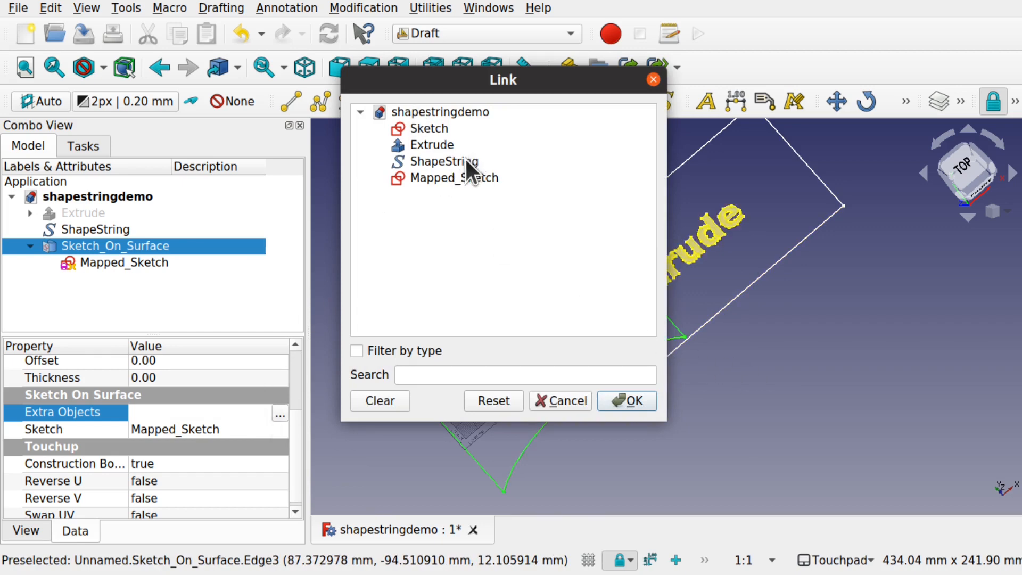
pyautogui.click(627, 401)
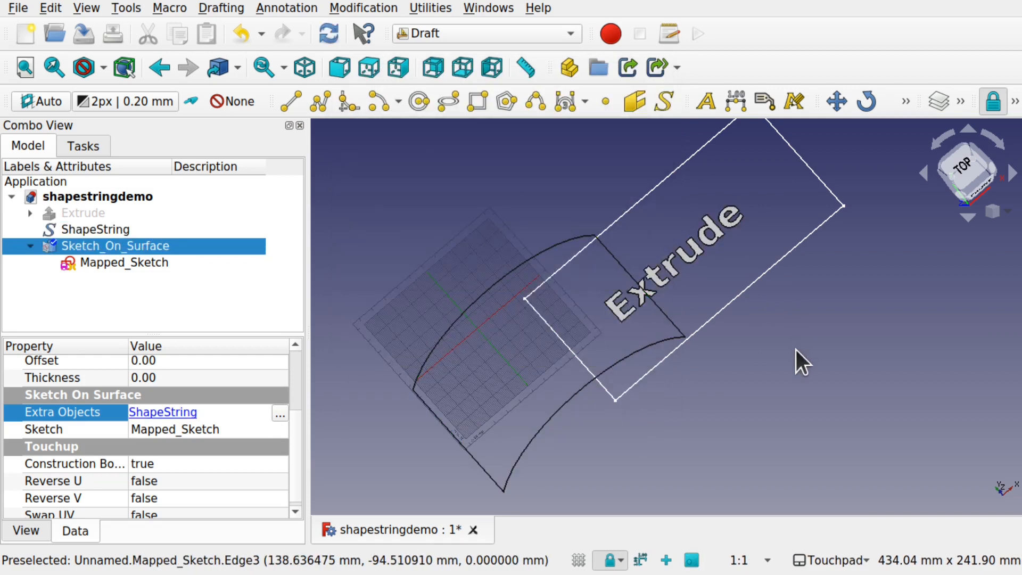
pyautogui.moveTo(710, 255)
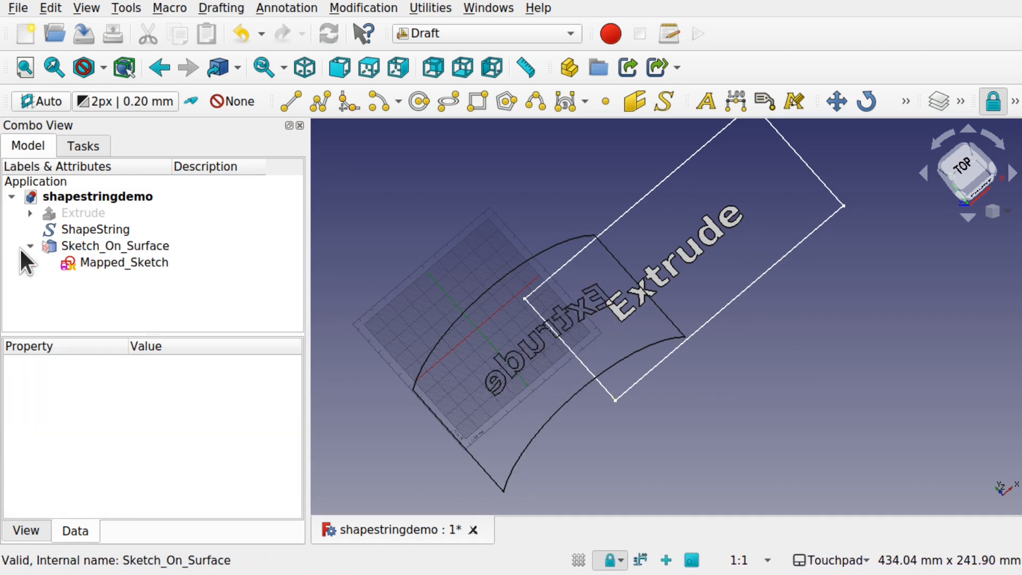
# Set Sketch_On_Surface's Reverse U to true, then select the ShapeString.
pyautogui.click(116, 246)
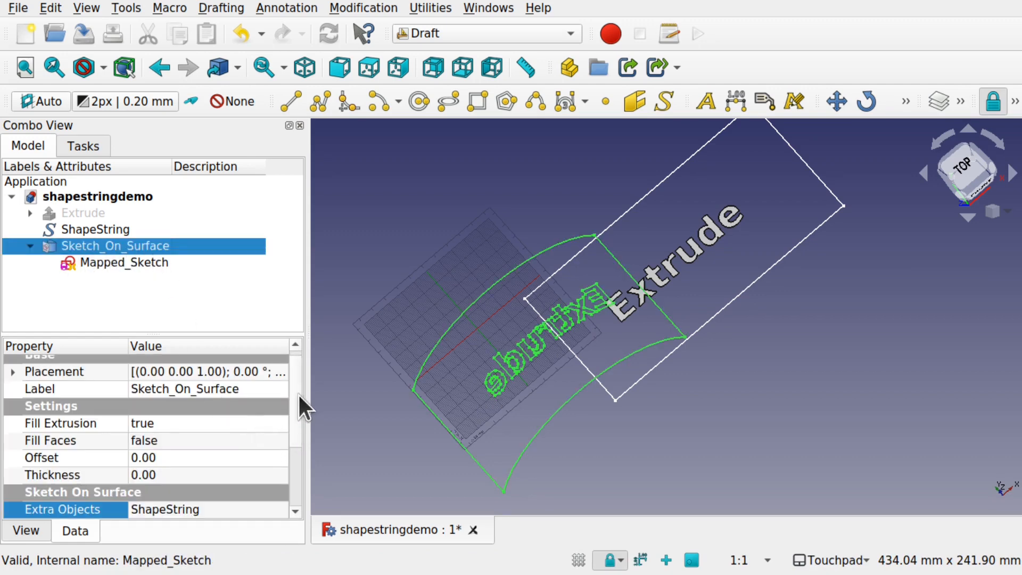
pyautogui.scroll(-3)
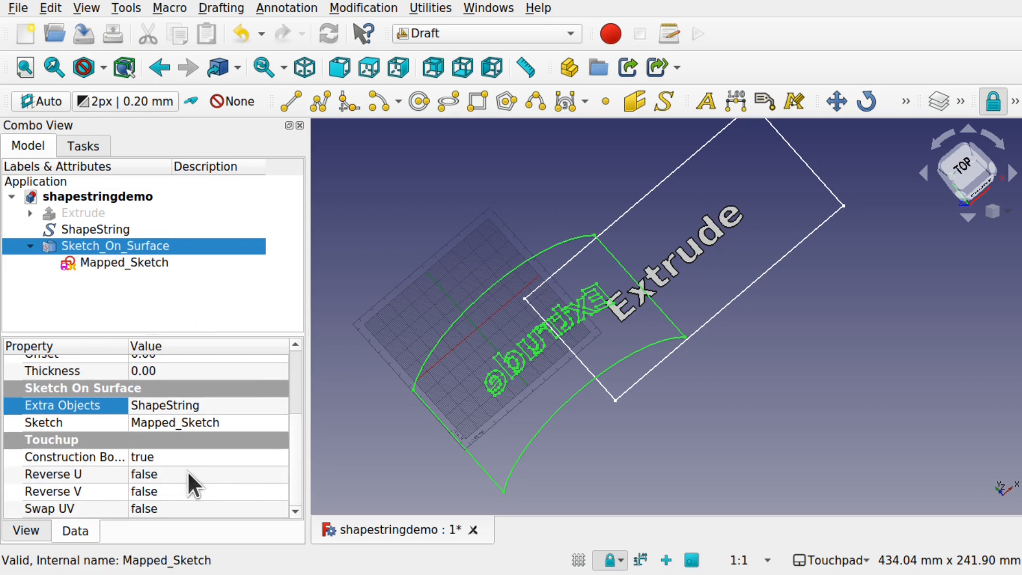
pyautogui.click(143, 474)
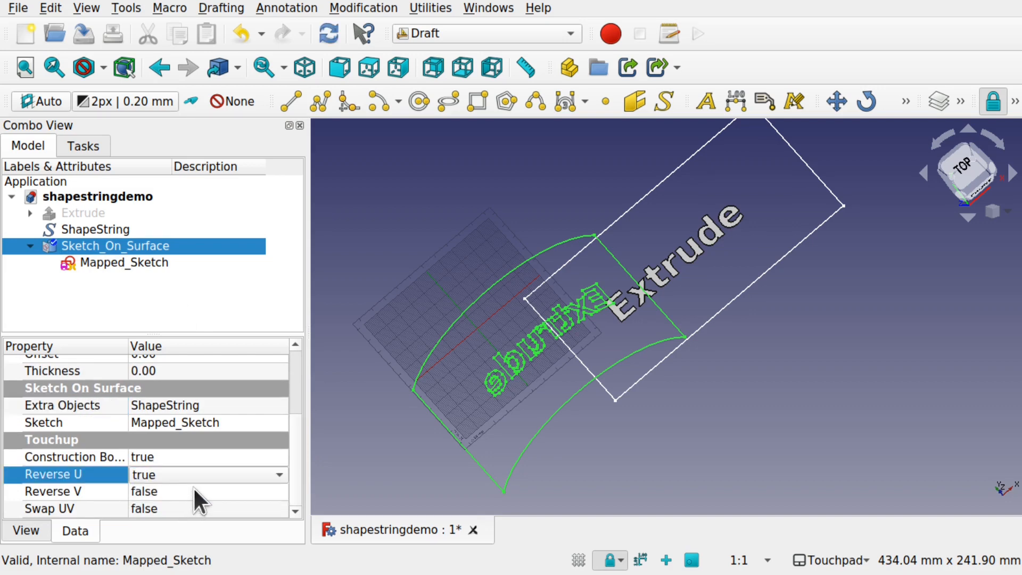
pyautogui.moveTo(206, 499)
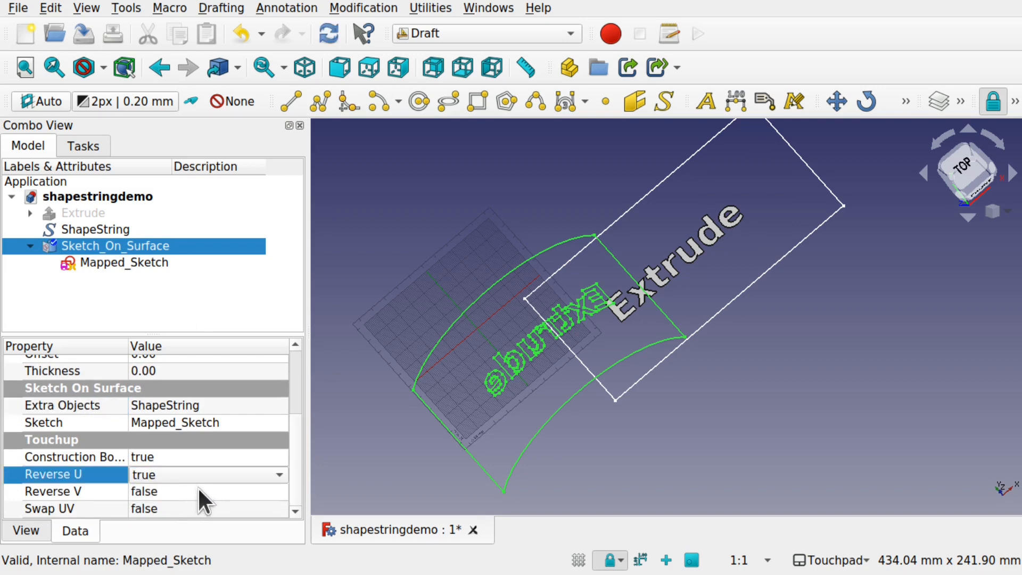
pyautogui.click(53, 491)
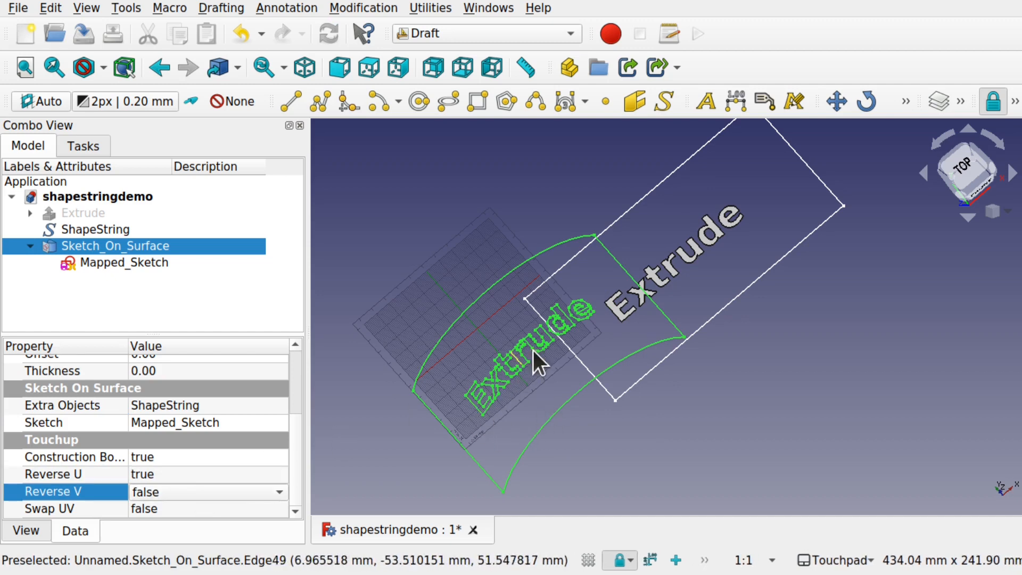
pyautogui.moveTo(365, 258)
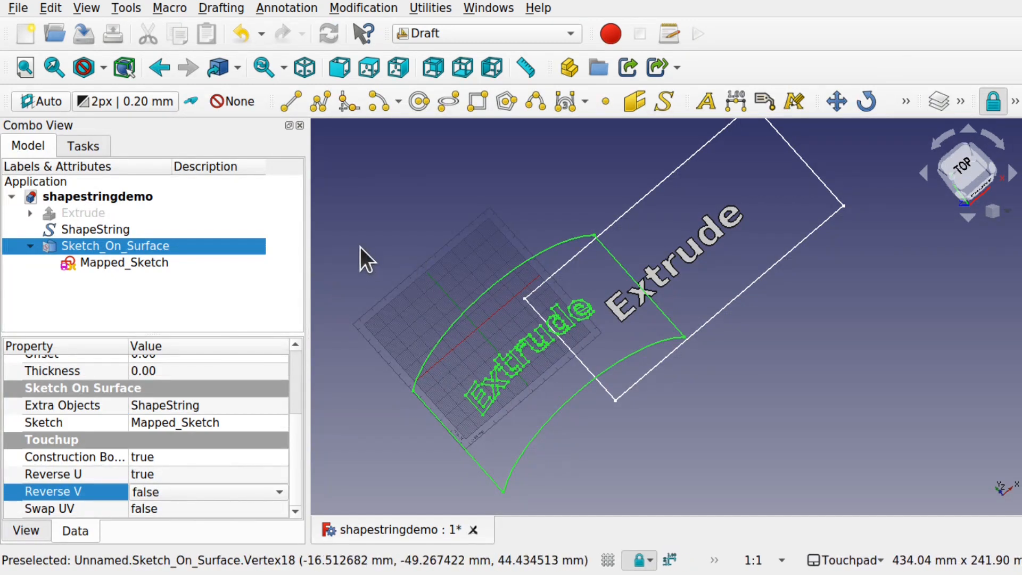
pyautogui.click(95, 228)
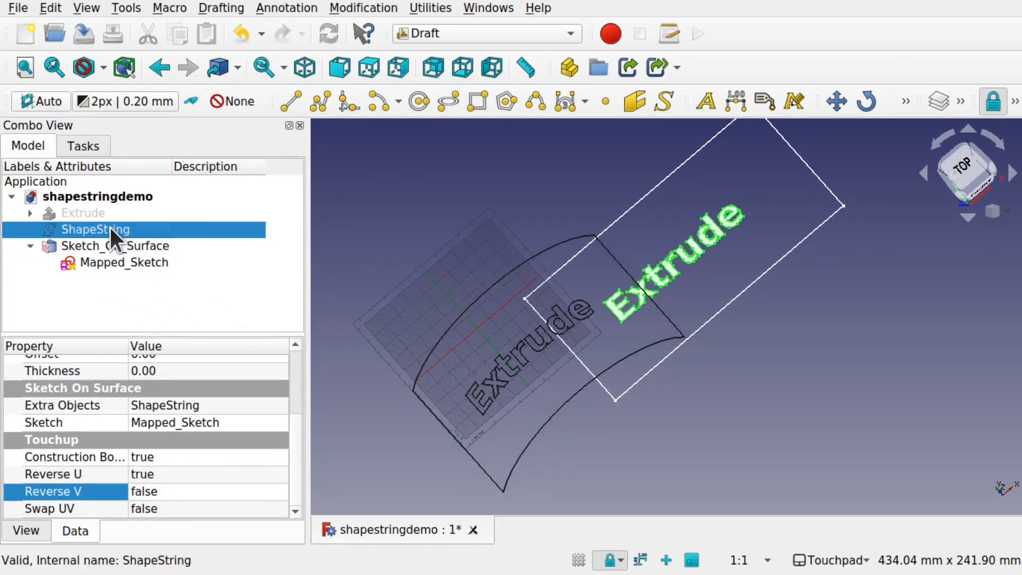
# Show Extrude again and set the ShapeString Size to 20 mm and String to 'wrwewerrwe'.
pyautogui.click(83, 213)
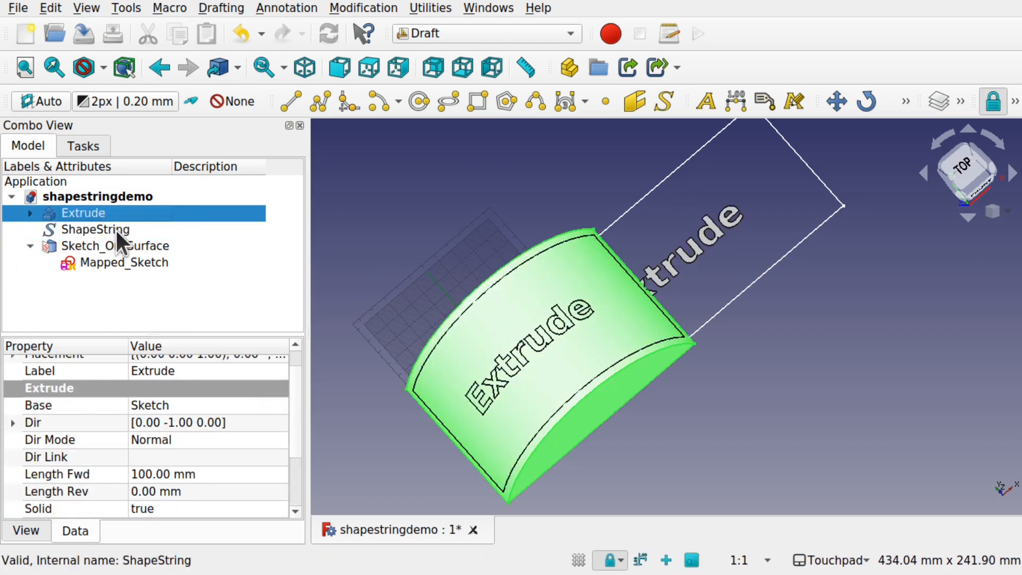
pyautogui.click(95, 229)
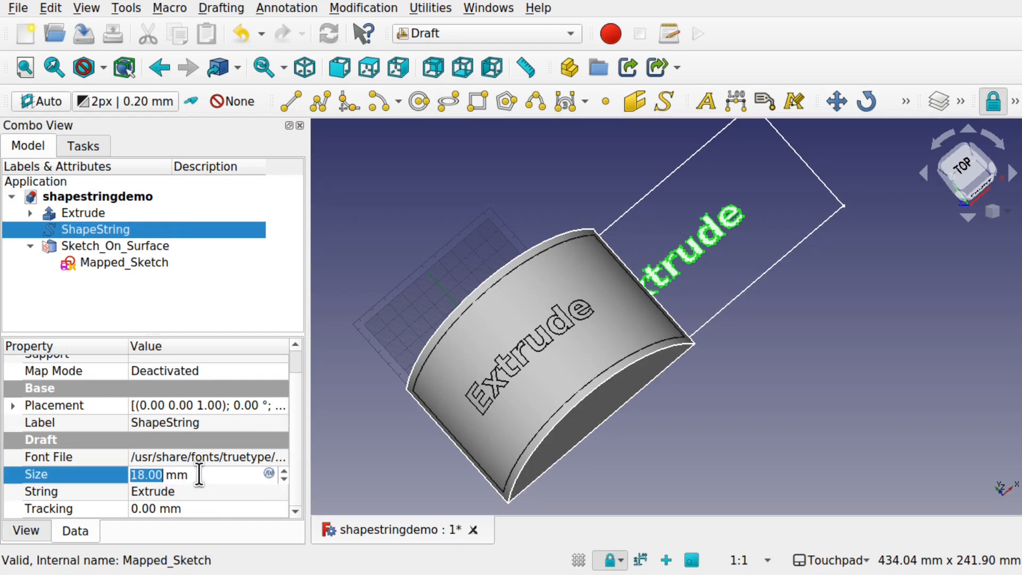
pyautogui.write('20')
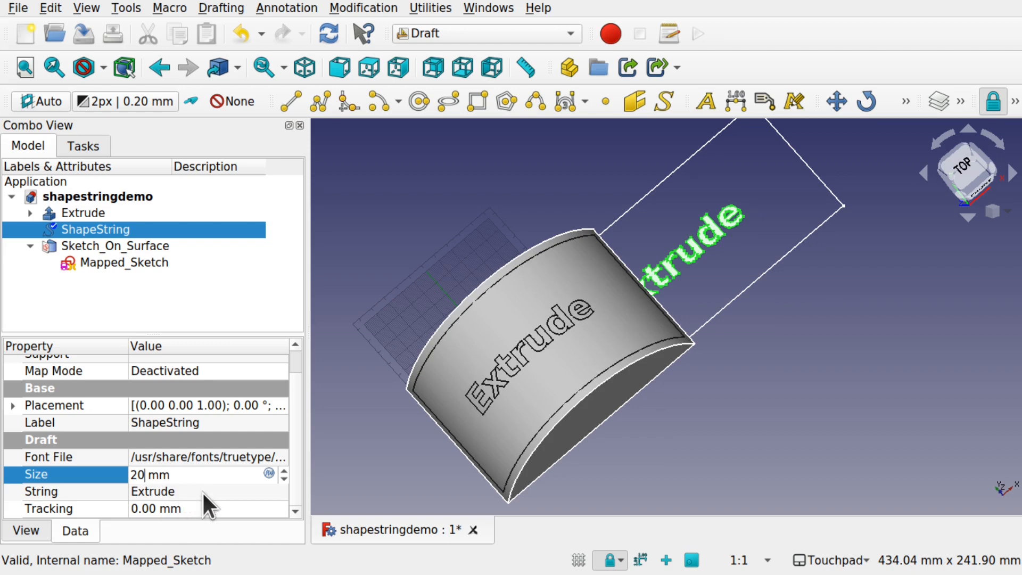
pyautogui.click(153, 491)
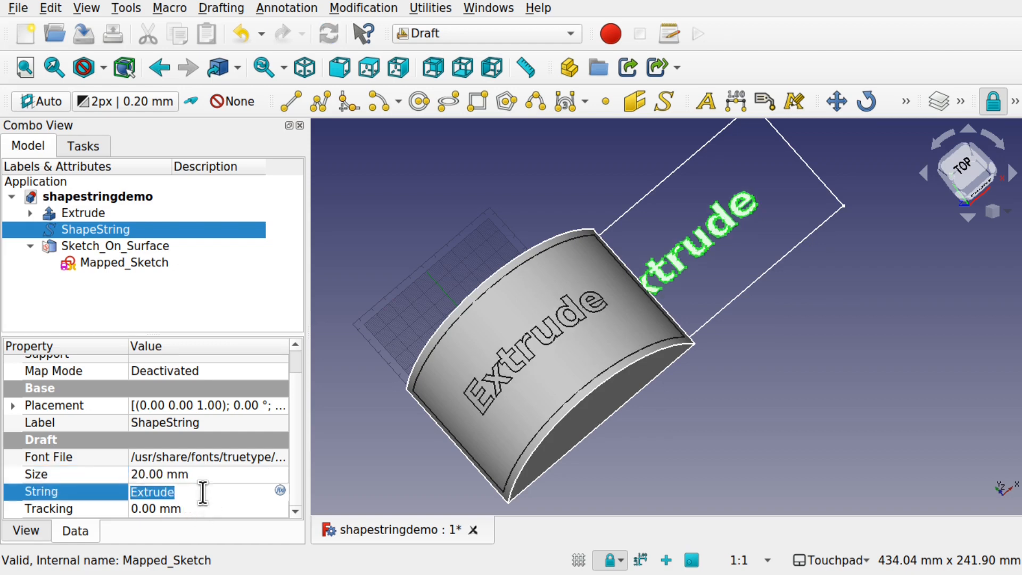
pyautogui.write('wrwewerrwe')
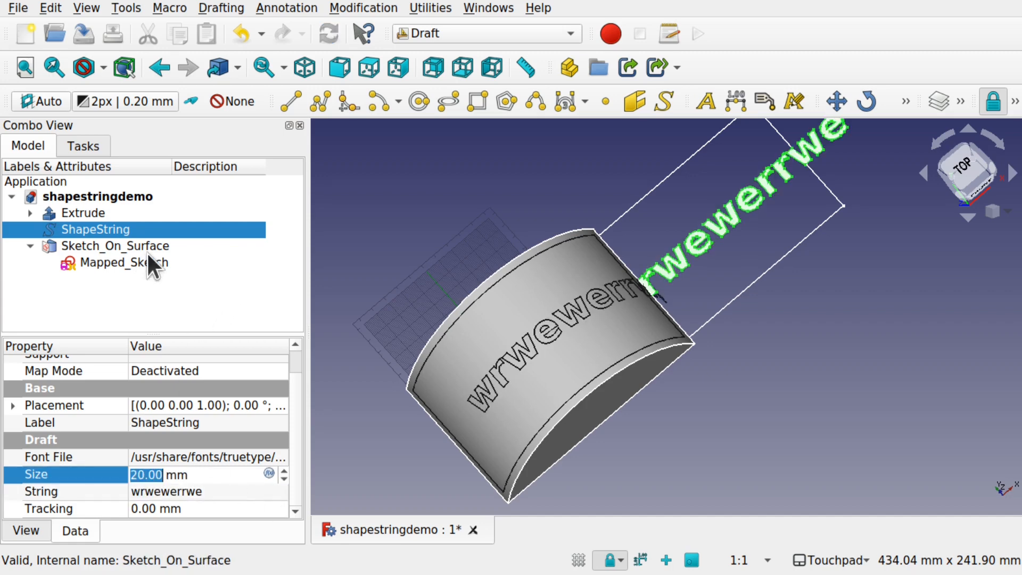
# Select Sketch_On_Surface to review its Fill Faces and Fill Extrusion properties.
pyautogui.click(115, 246)
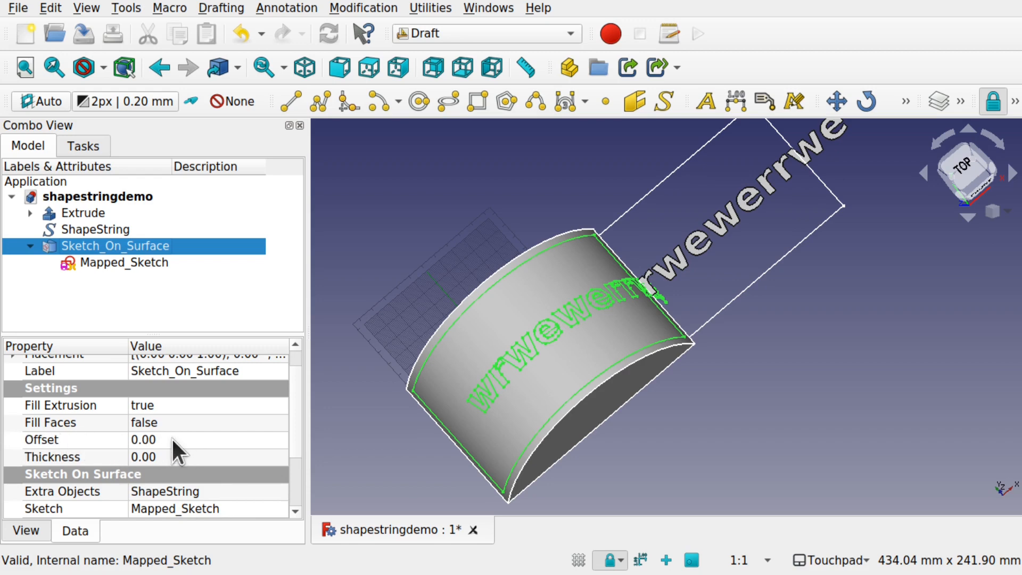
pyautogui.moveTo(206, 475)
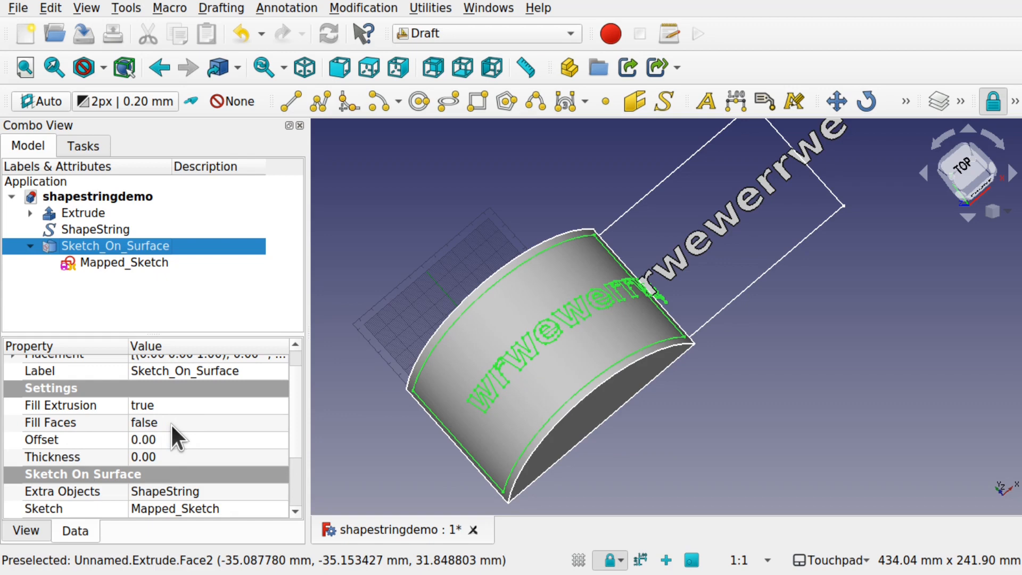
pyautogui.moveTo(177, 433)
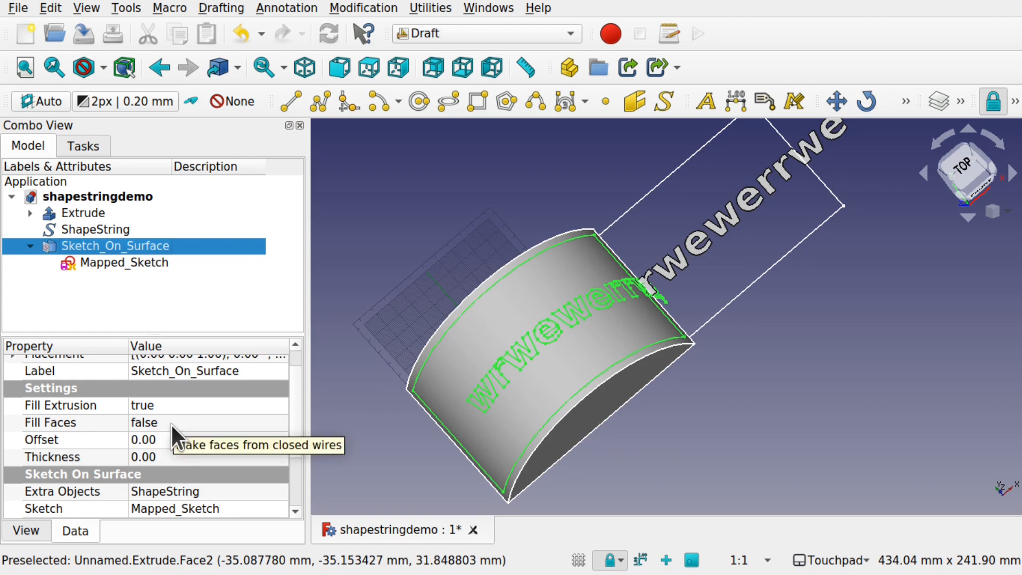